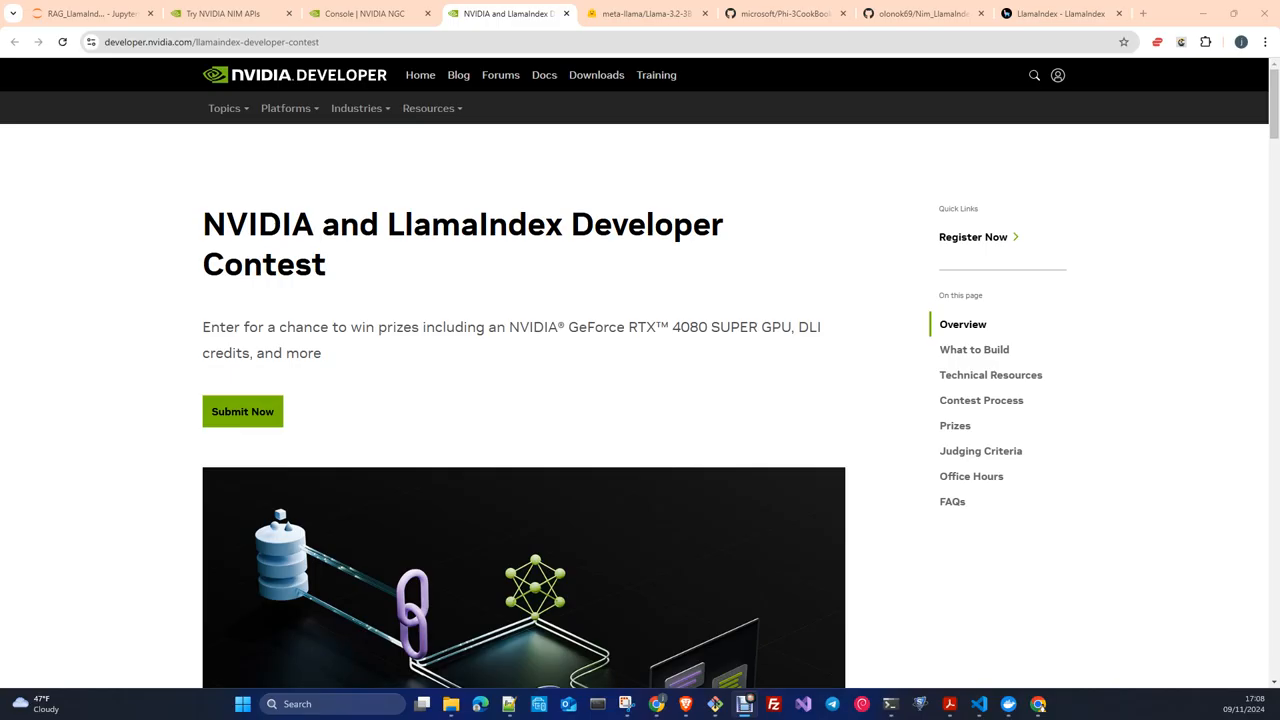
mouse_move(824, 152)
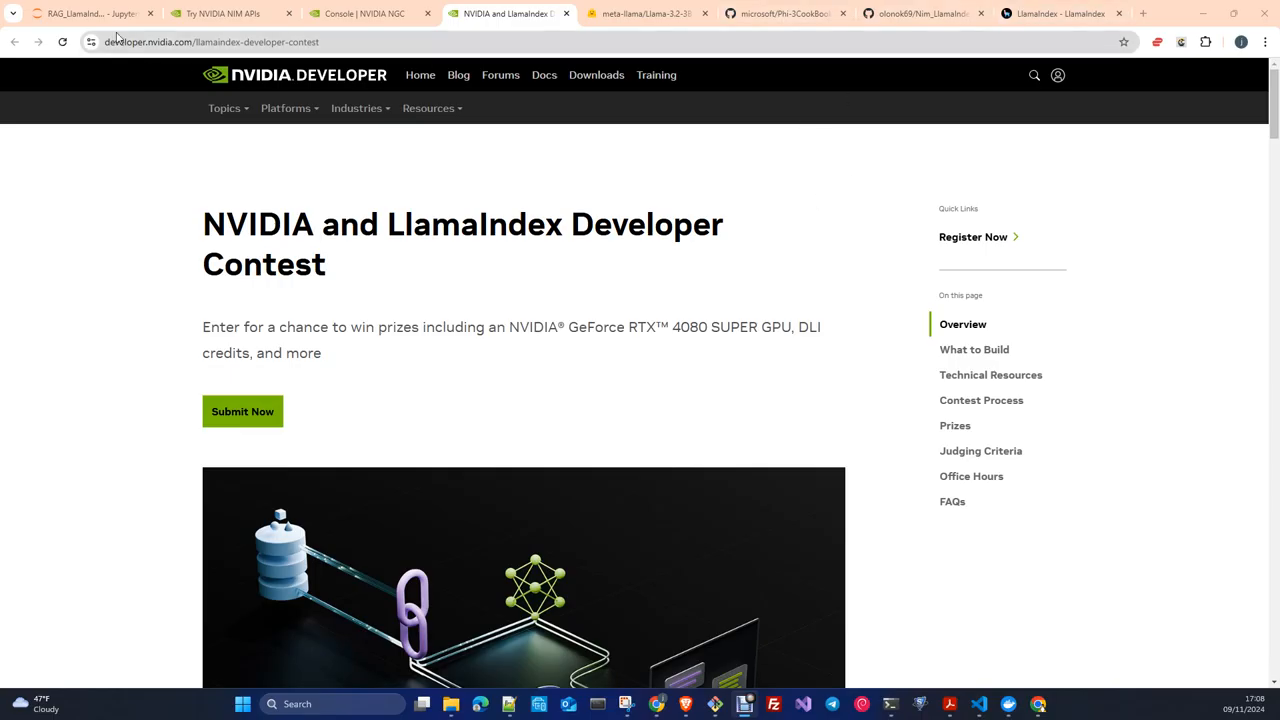
Switch to the JupyterLab tab showing the RAG_Llamaindex_Nim notebook introduction.
left_click(90, 12)
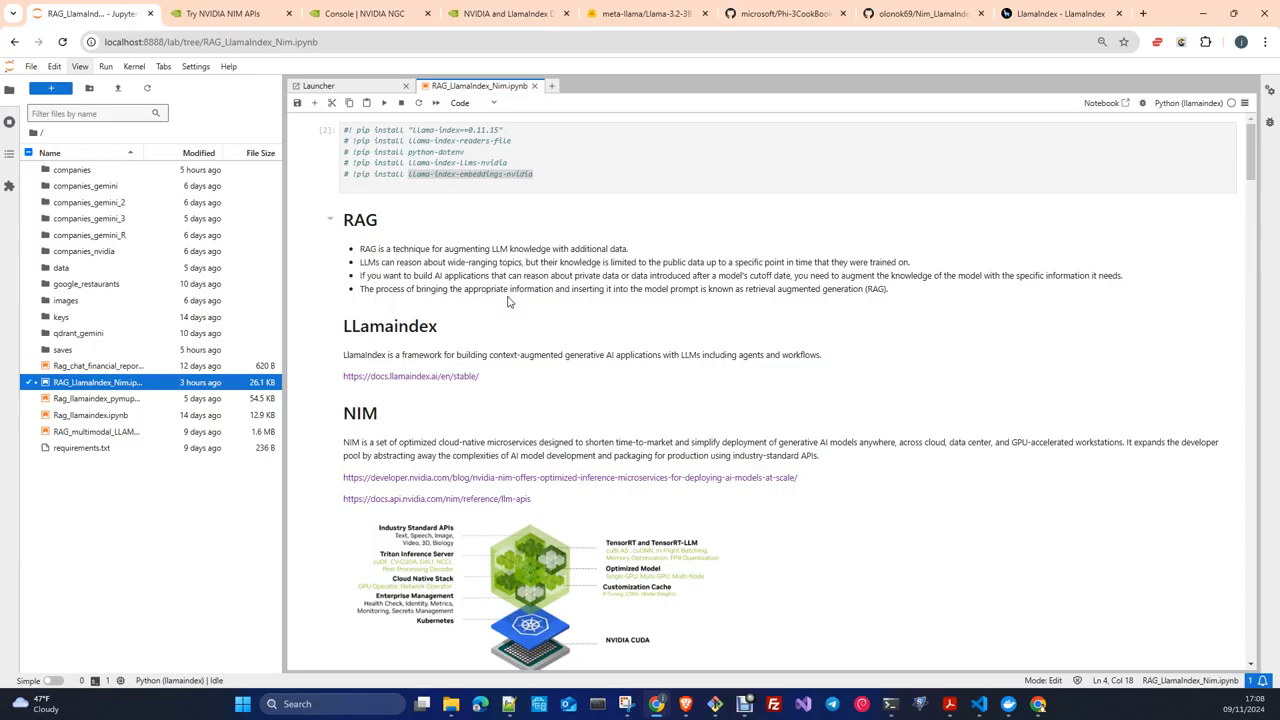
mouse_move(470, 302)
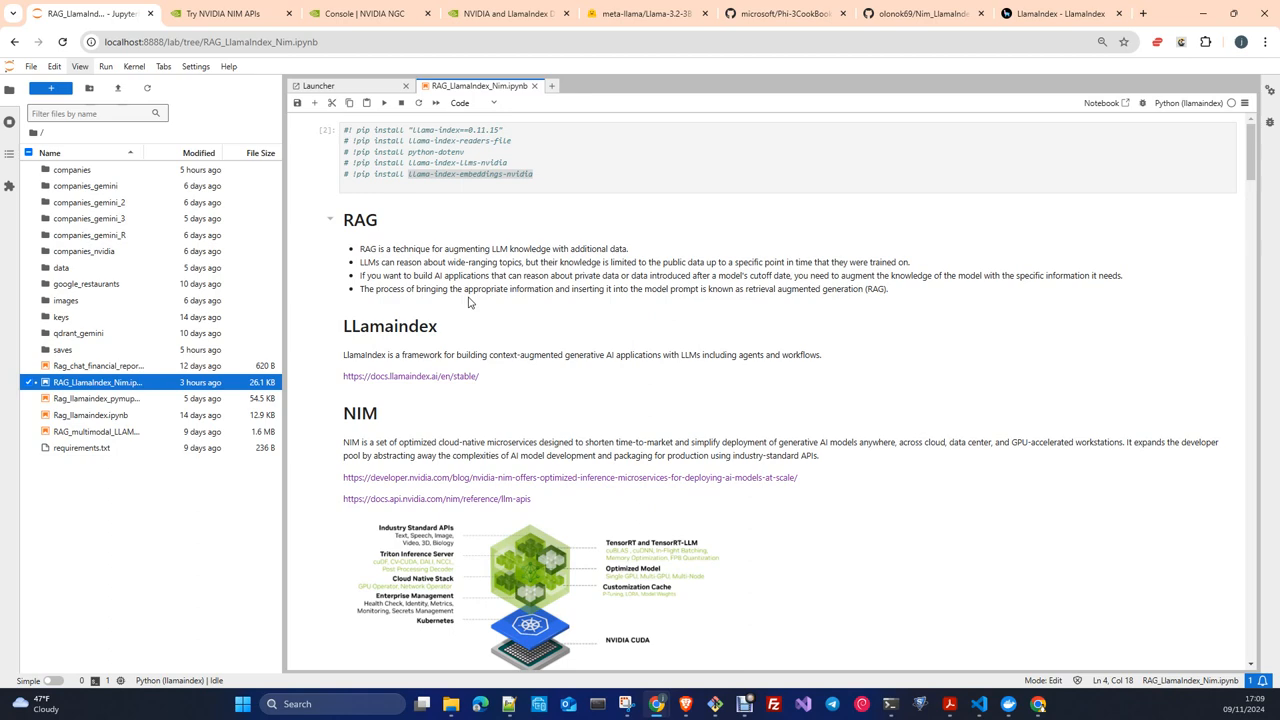
Scroll past the NIM and API Catalog sections to the Docker and Meta/llama-3.2-3b-instruct setup cells.
scroll("down", 3)
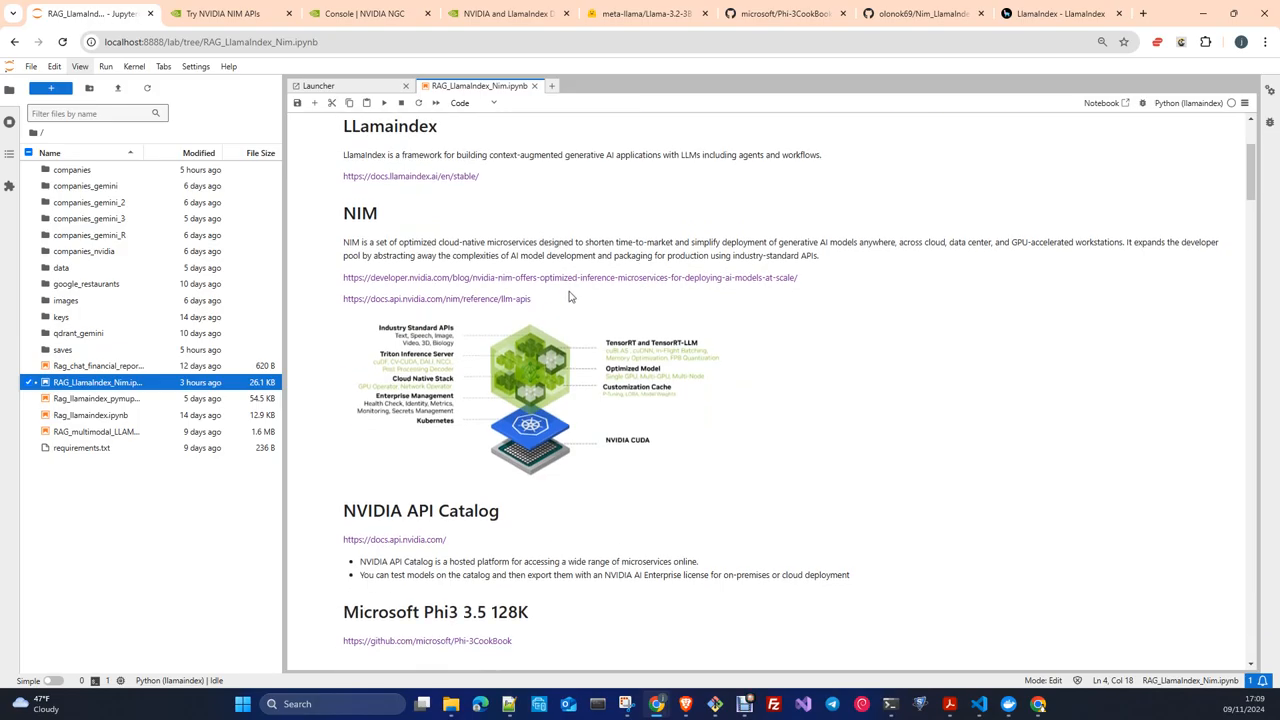
scroll("down", 3)
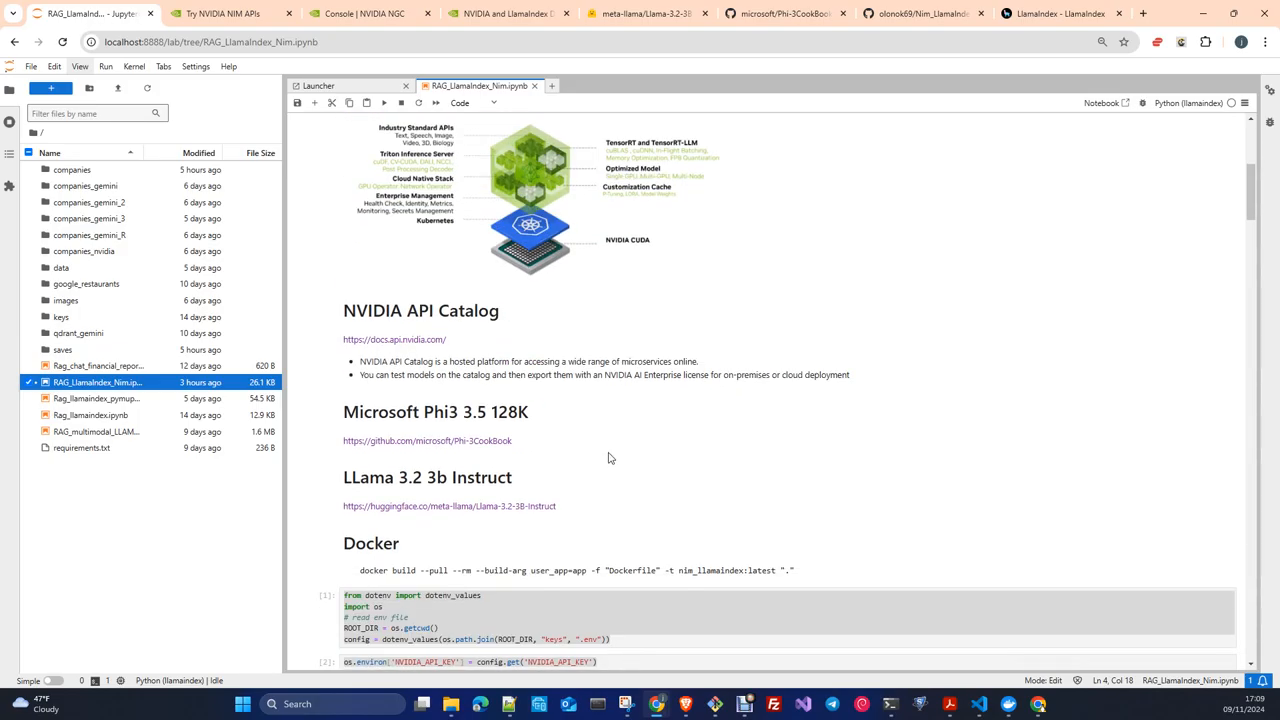
scroll("down", 3)
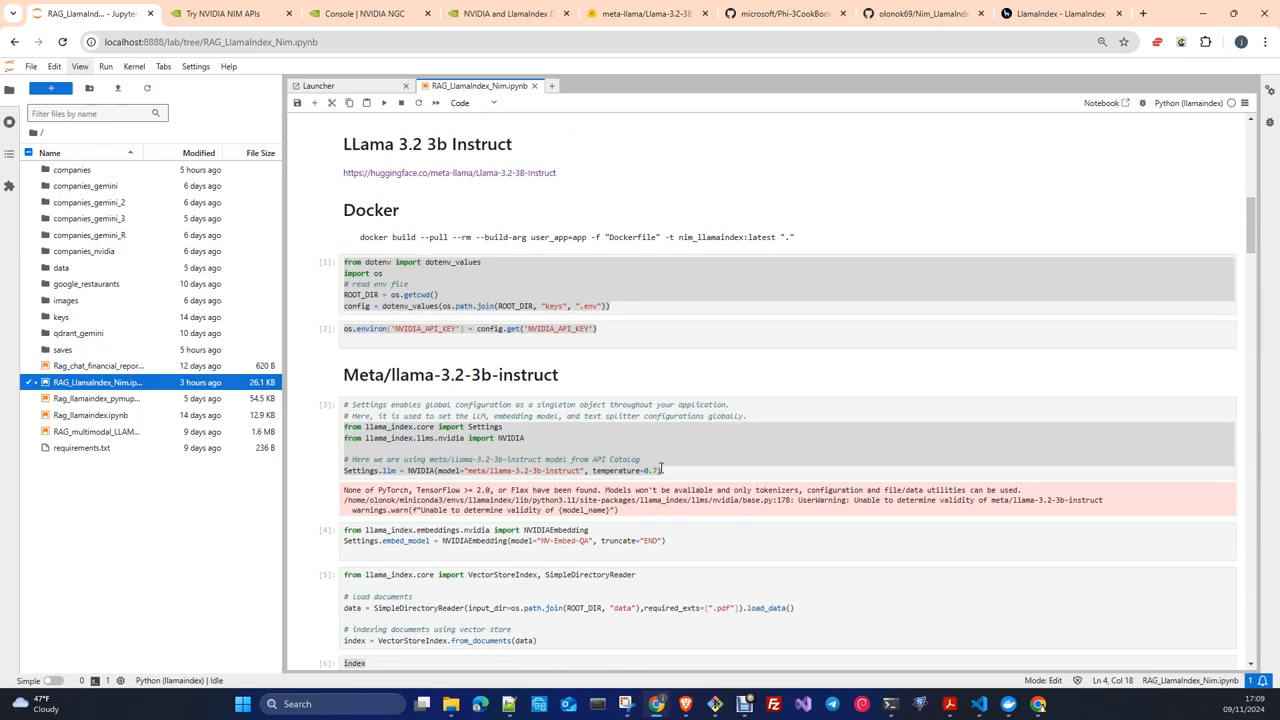
scroll("down", 3)
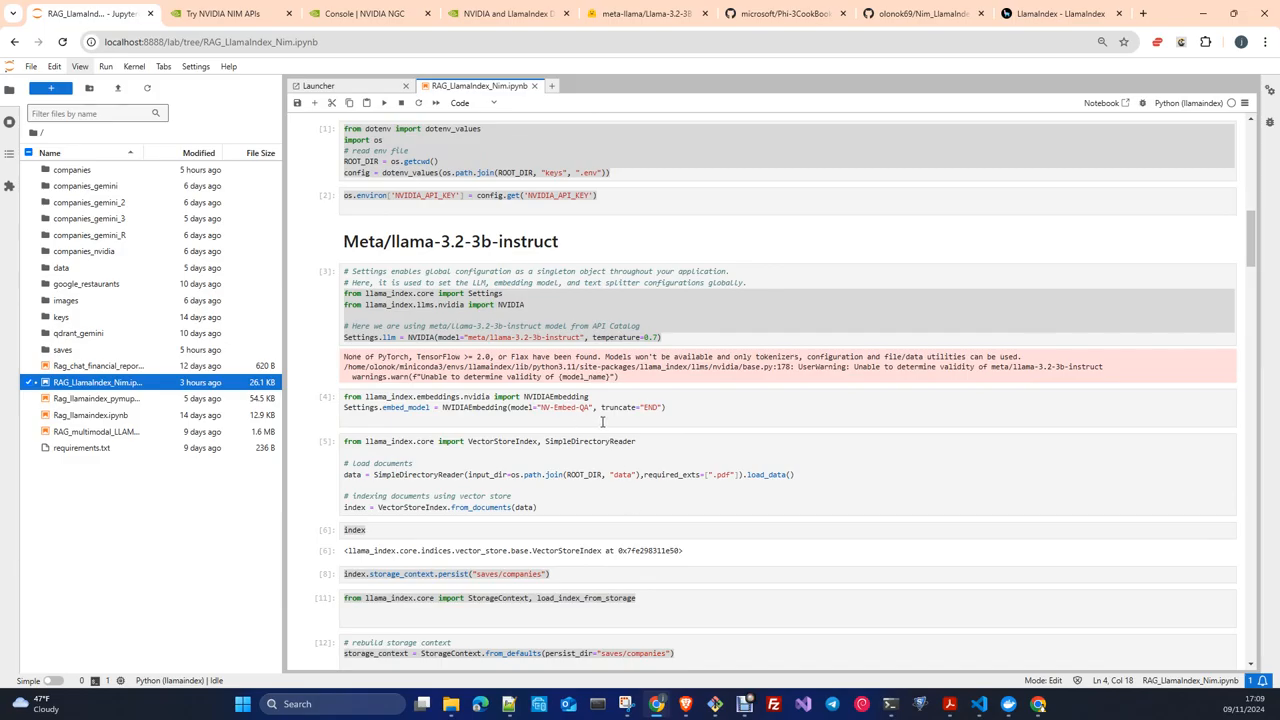
mouse_move(588, 436)
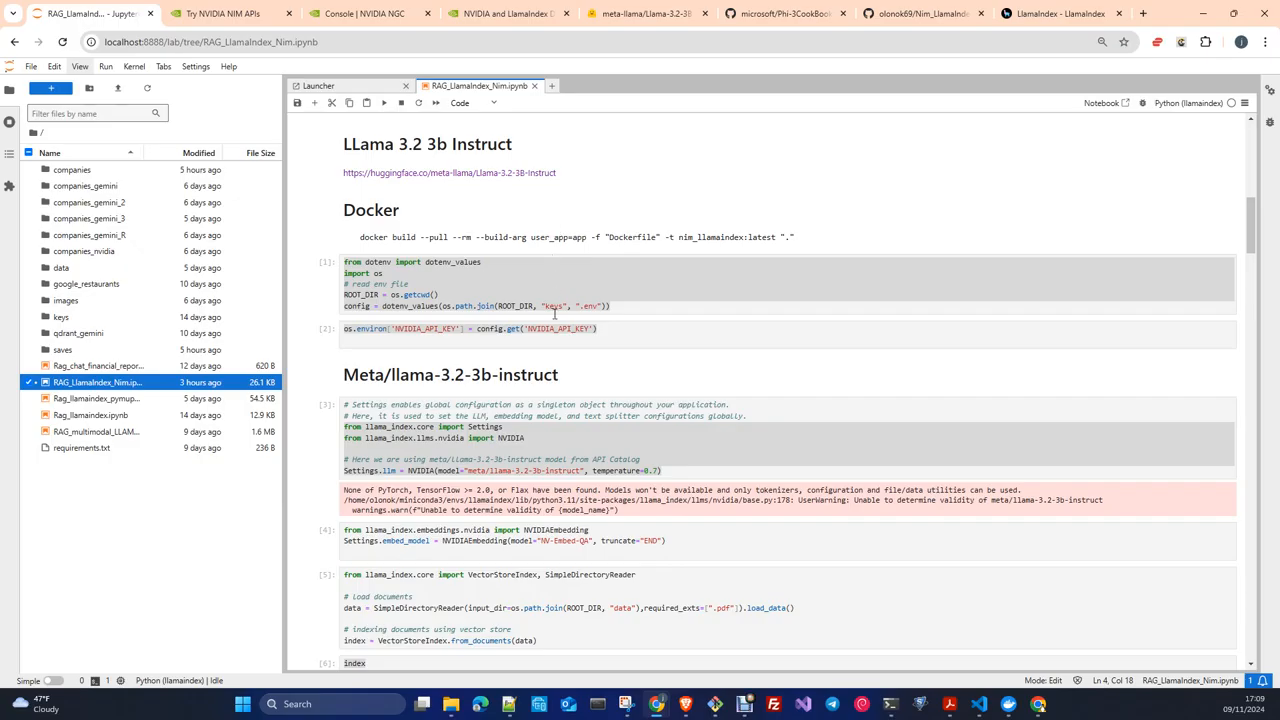
scroll("down", 3)
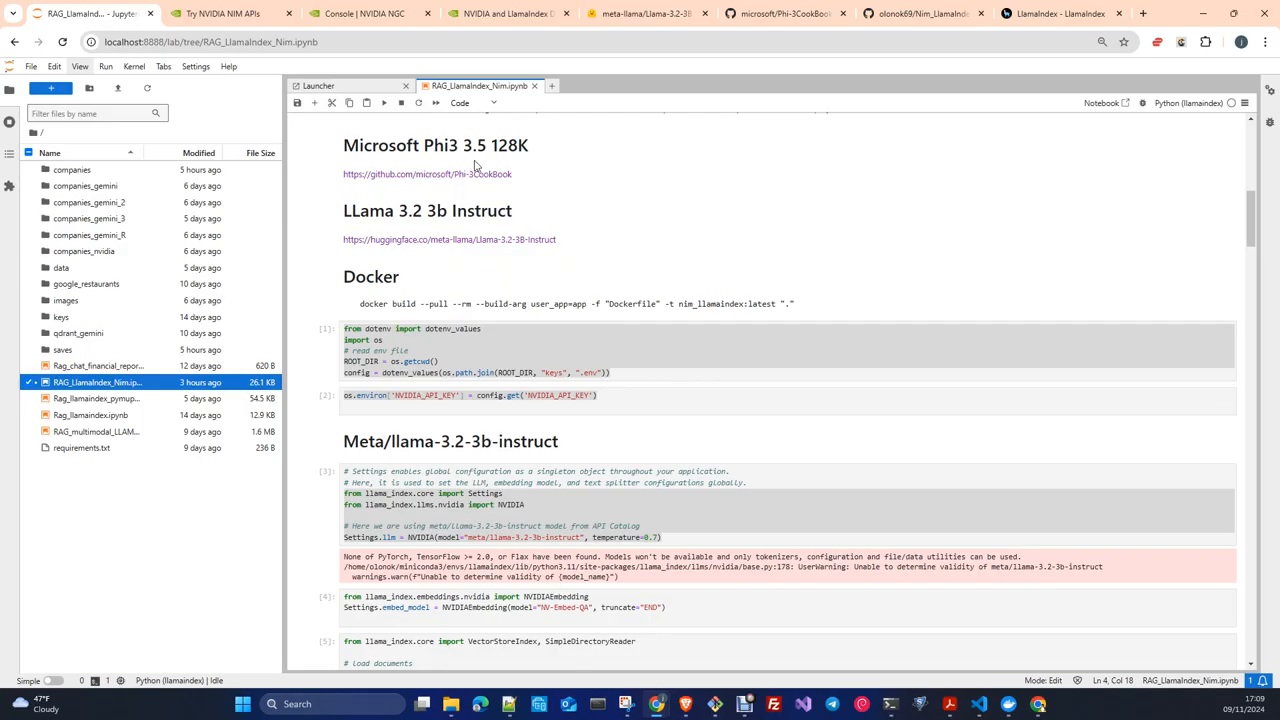
mouse_move(420, 276)
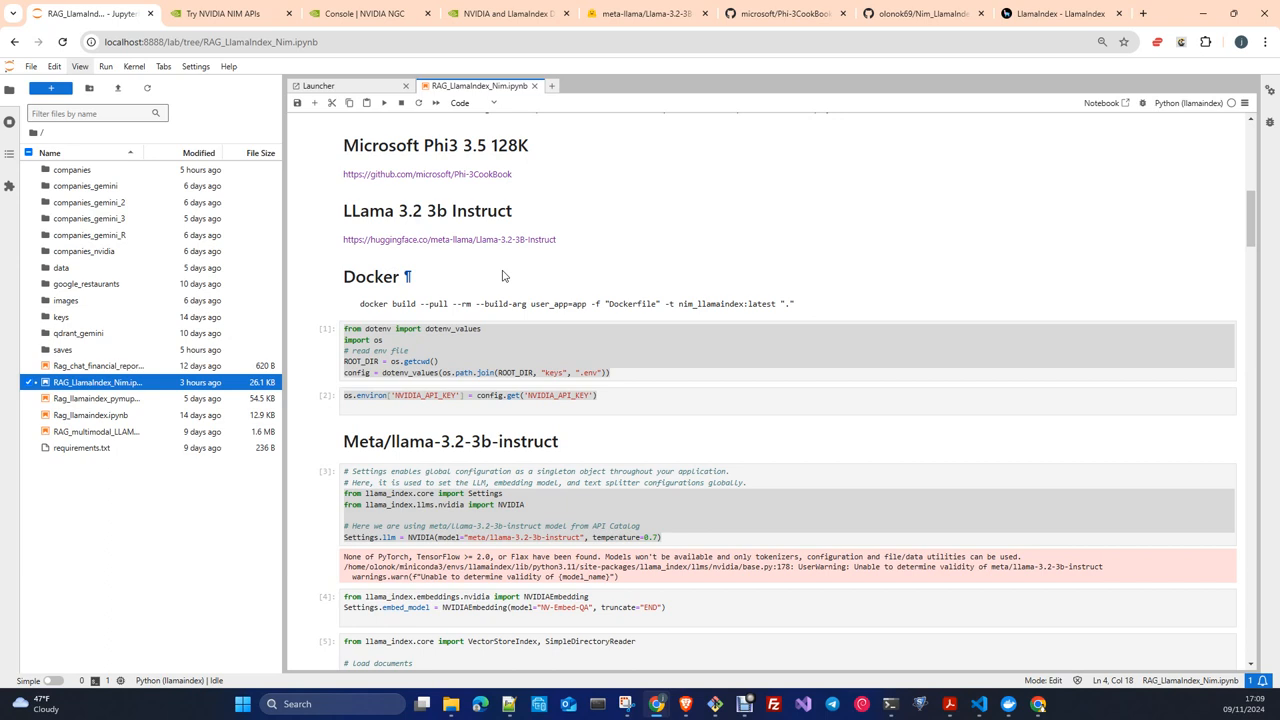
mouse_move(704, 276)
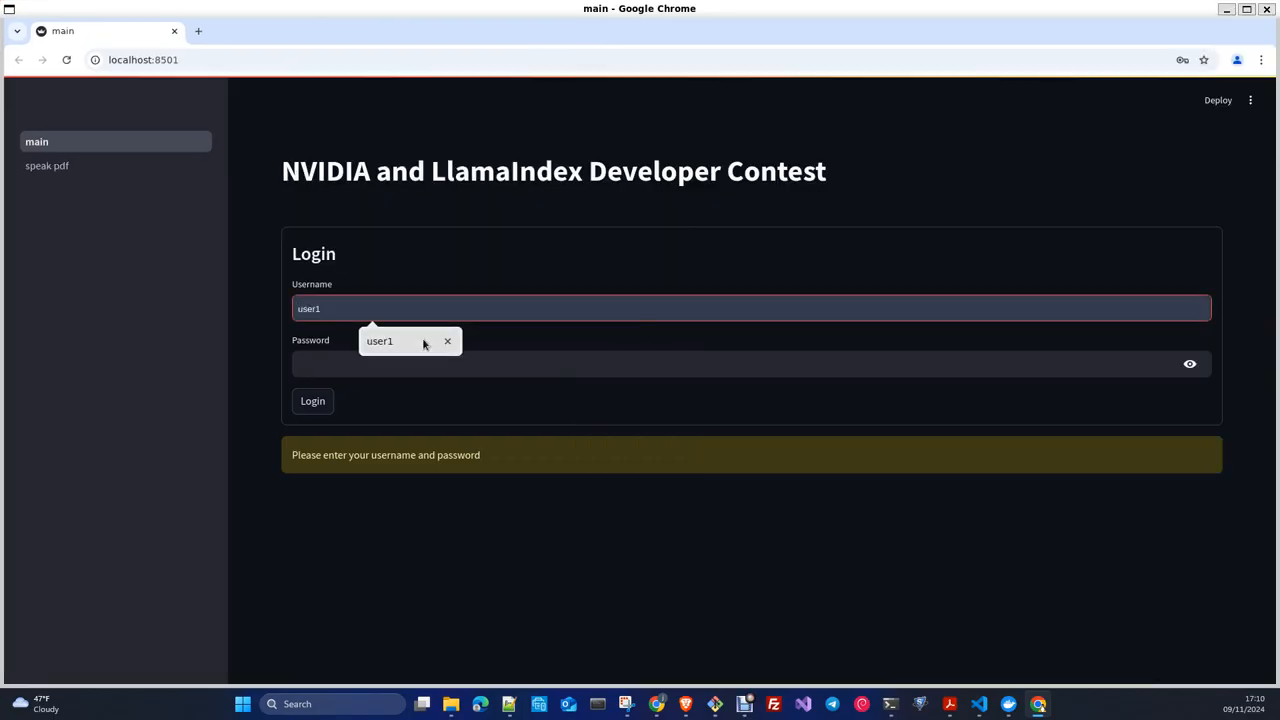
Log in as user1 with the saved credentials and go to the speak-pdf page.
left_click(750, 364)
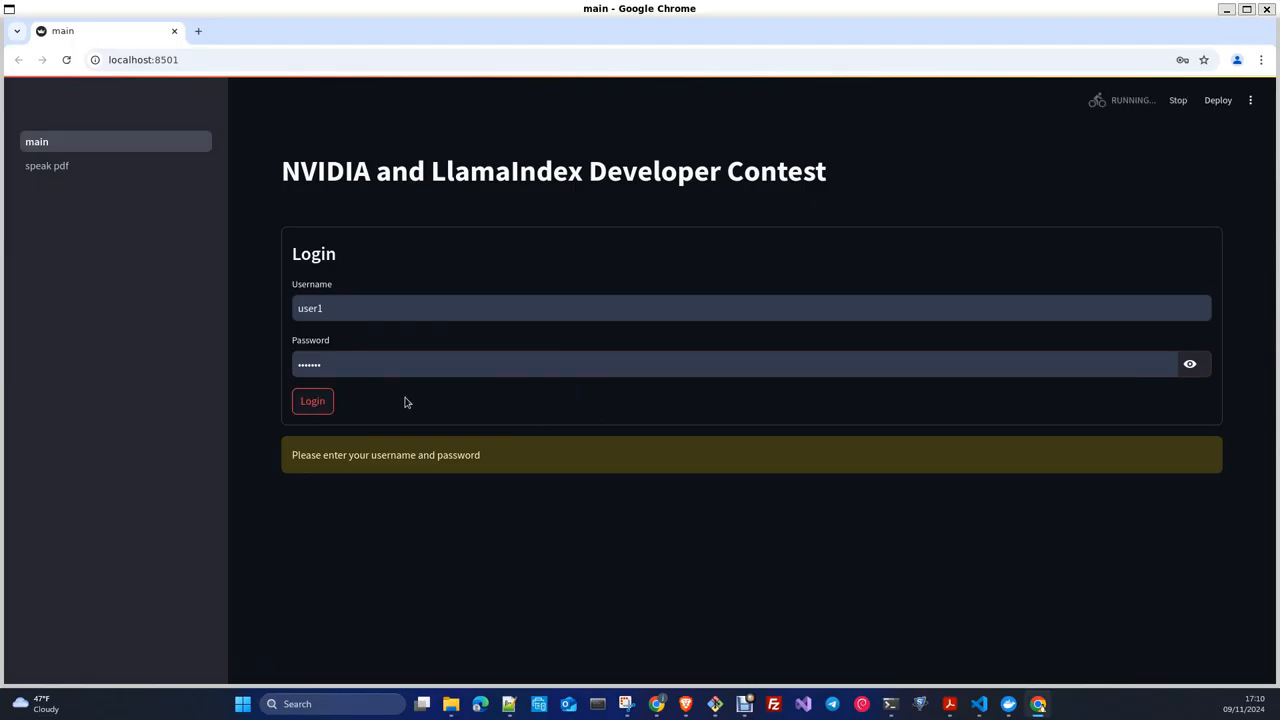
left_click(312, 400)
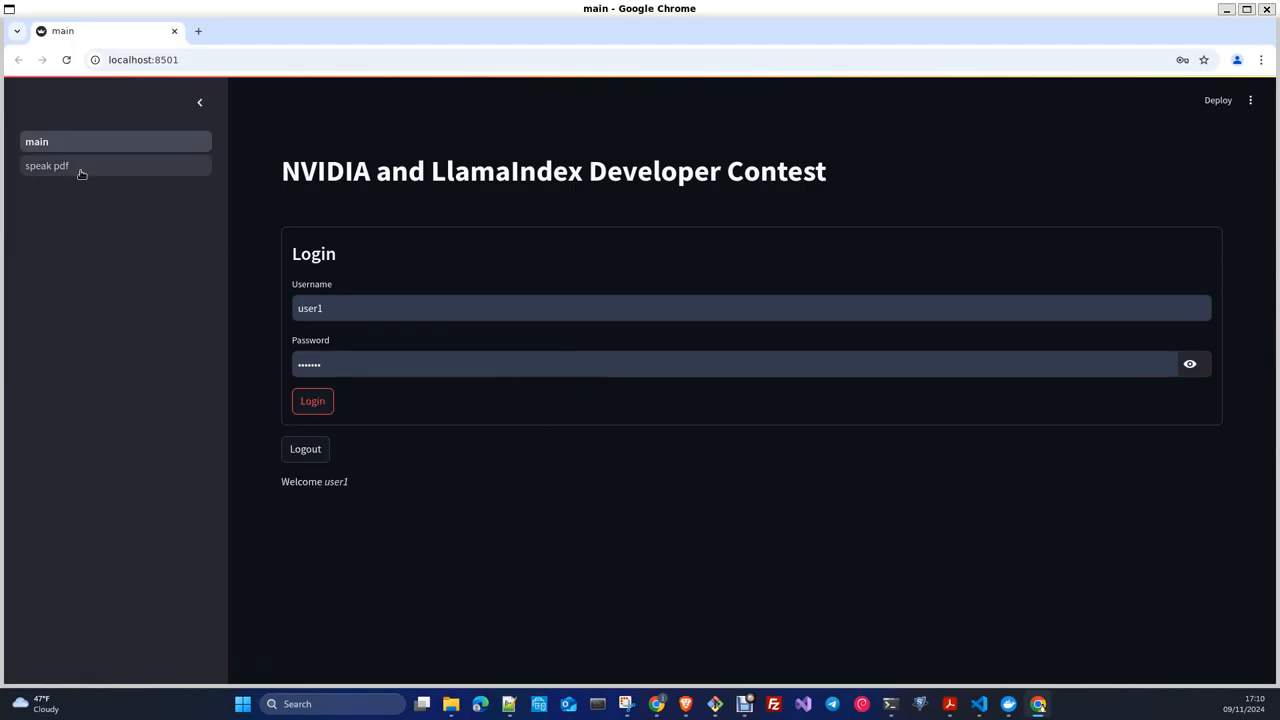
left_click(48, 164)
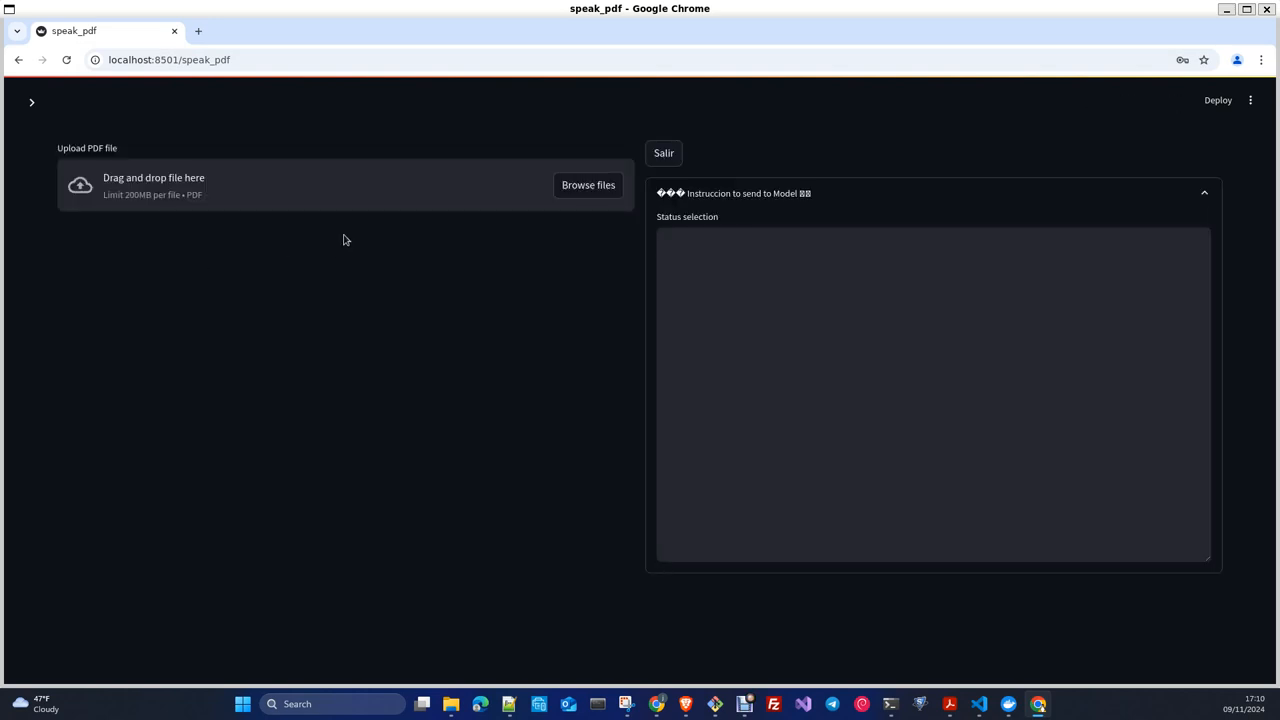
mouse_move(212, 306)
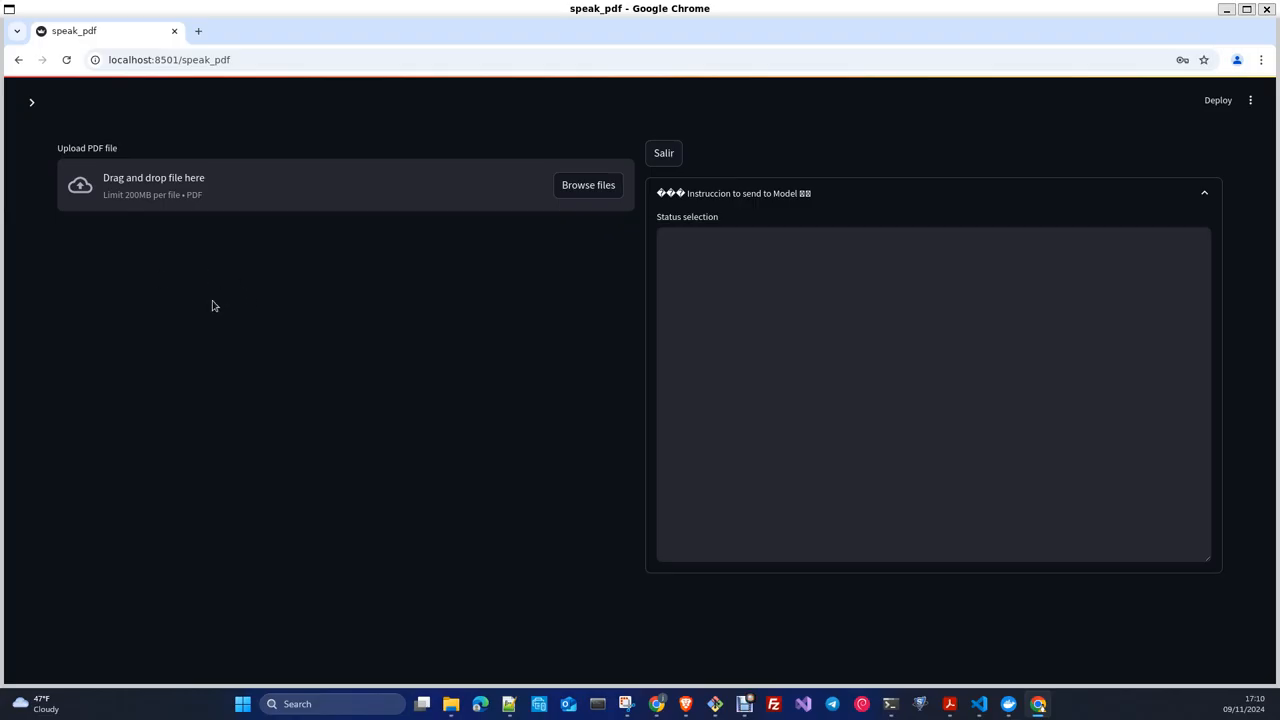
mouse_move(210, 296)
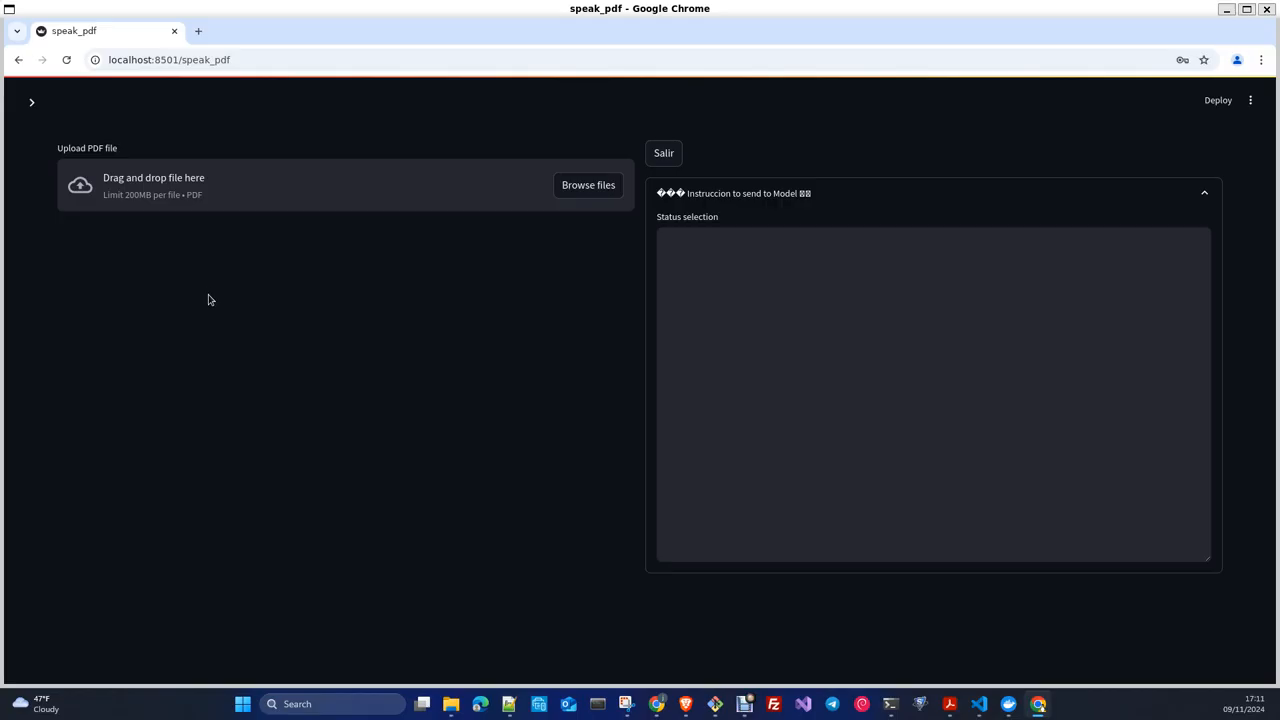
mouse_move(210, 308)
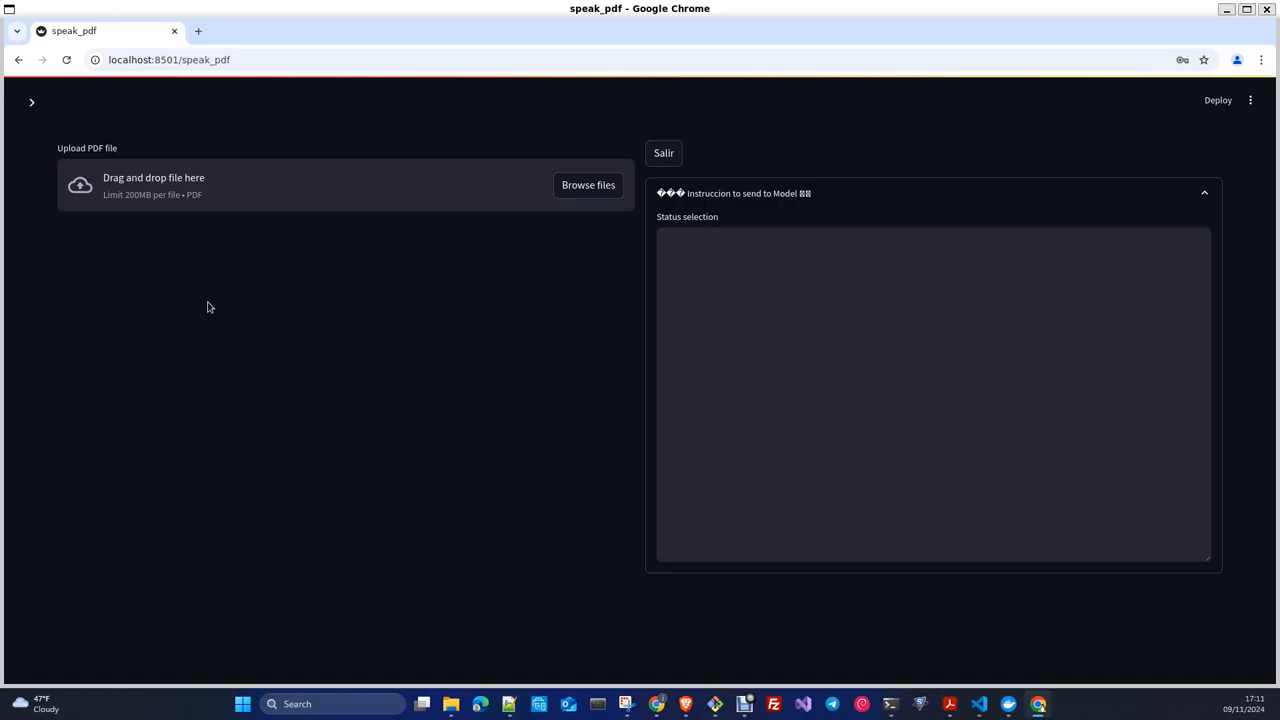
mouse_move(210, 308)
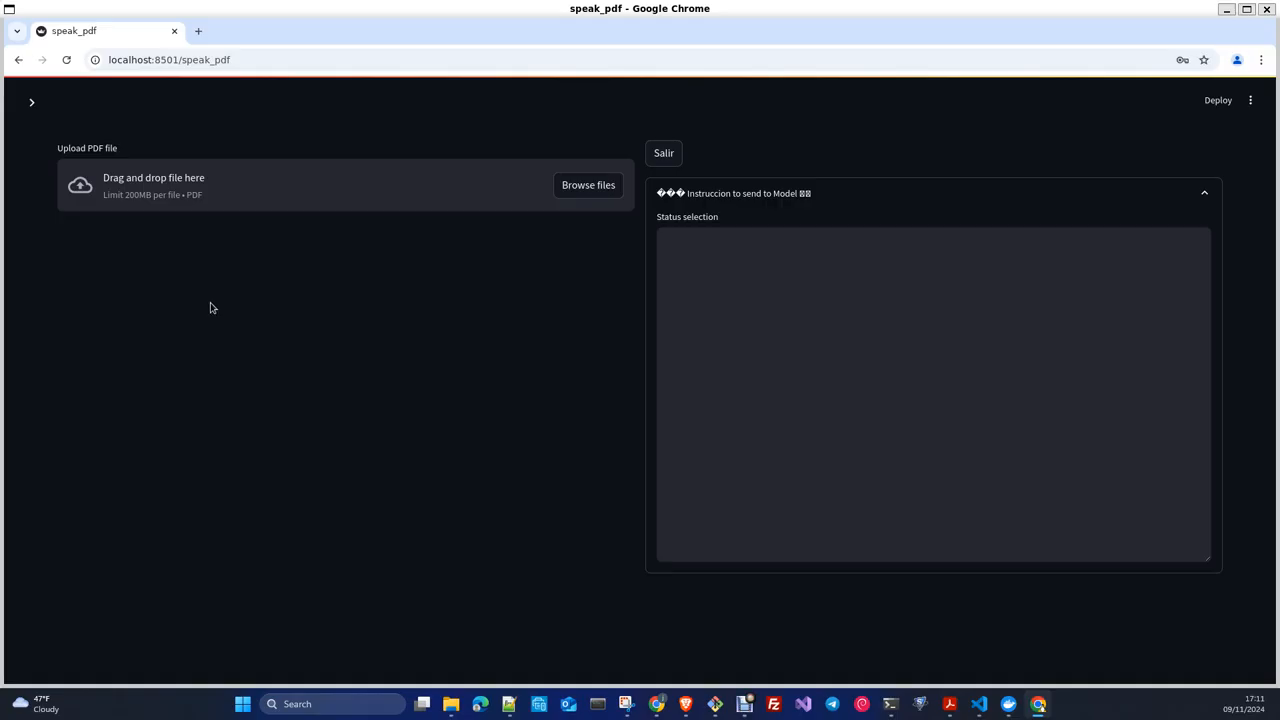
mouse_move(164, 174)
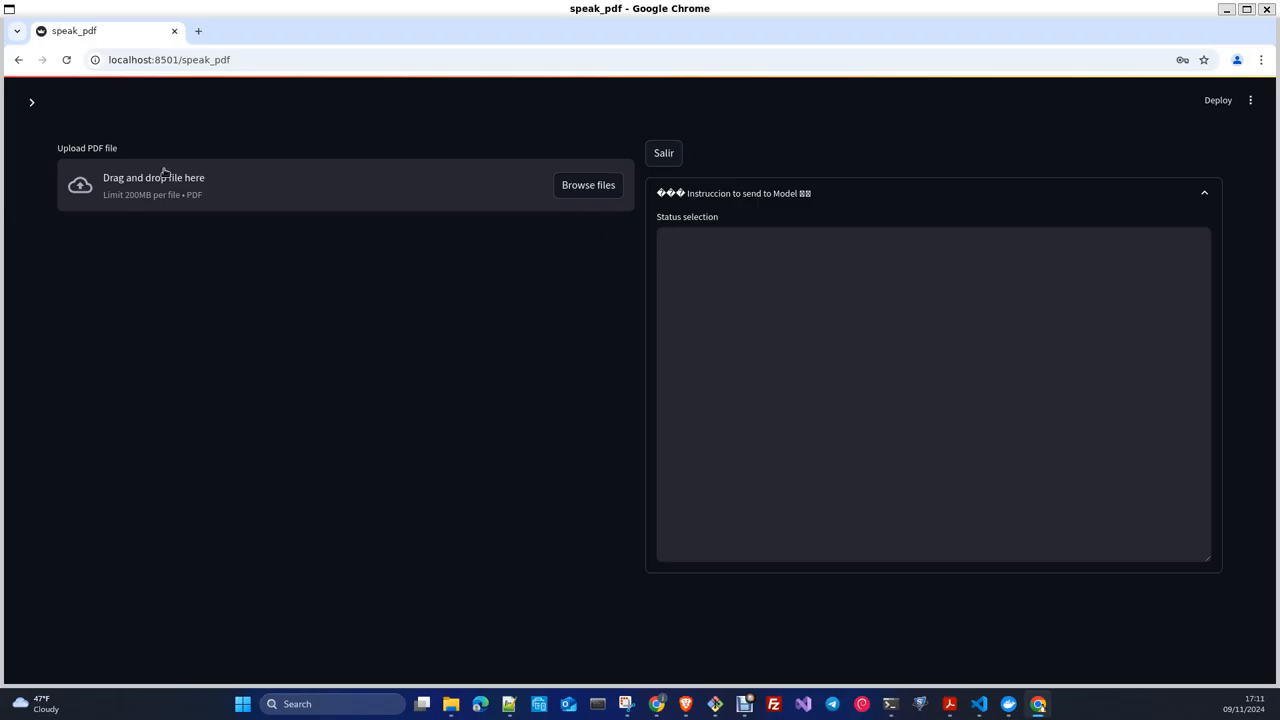
mouse_move(600, 258)
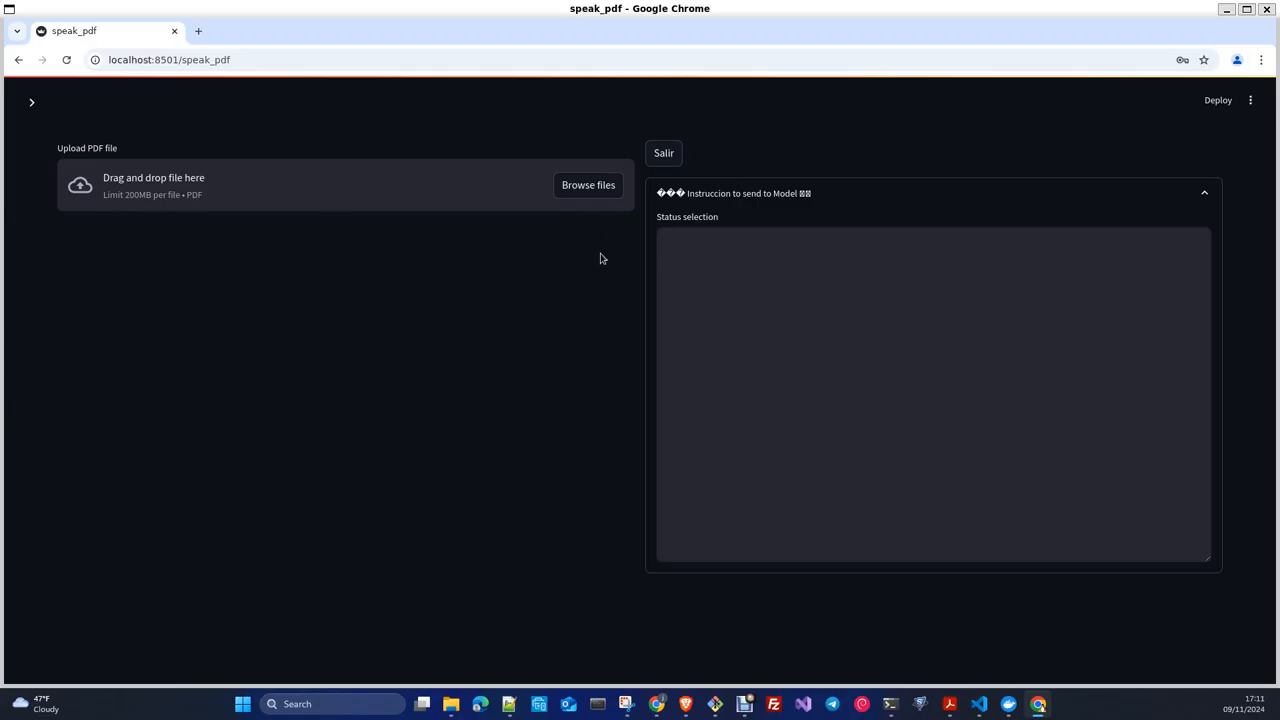
left_click(588, 184)
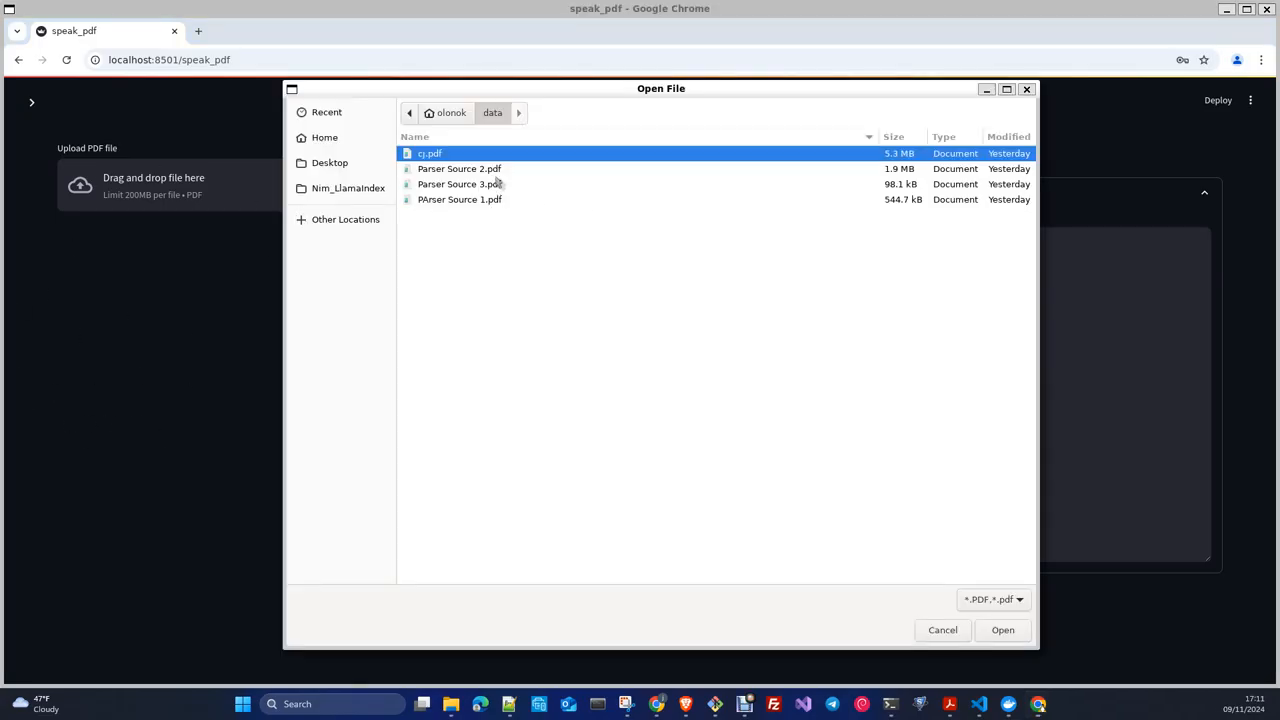
left_click(460, 168)
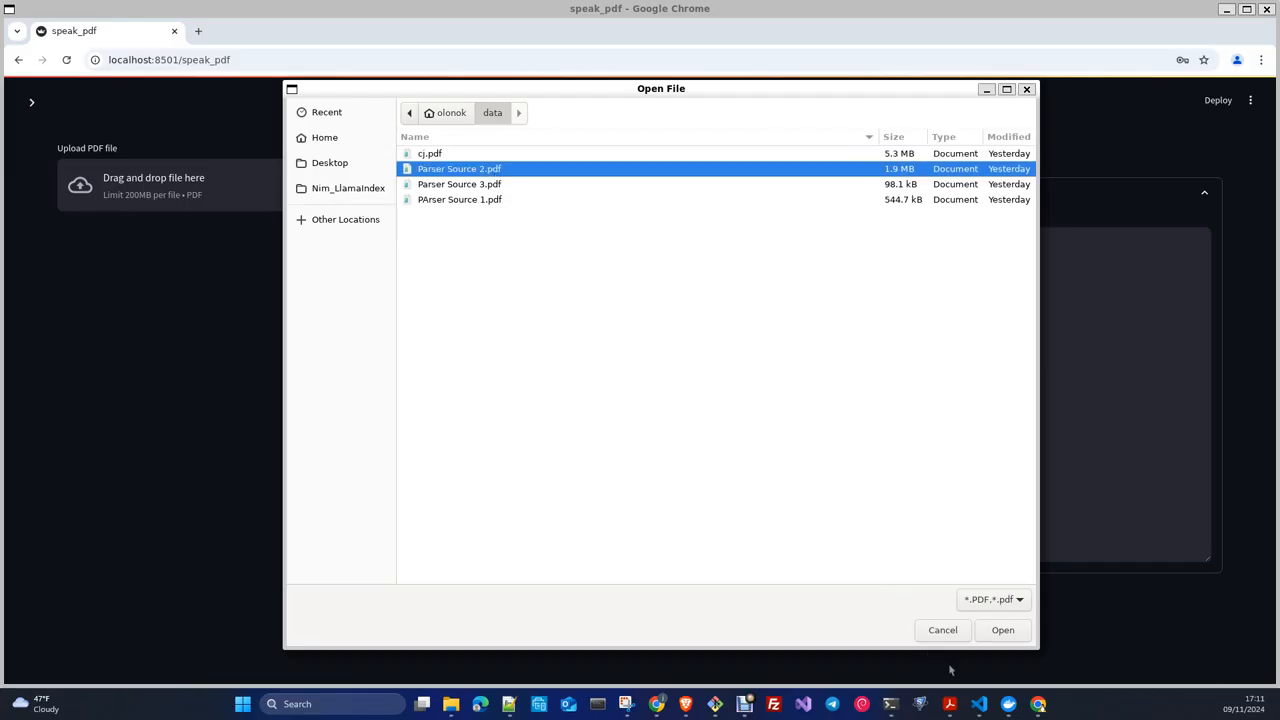
left_click(1002, 630)
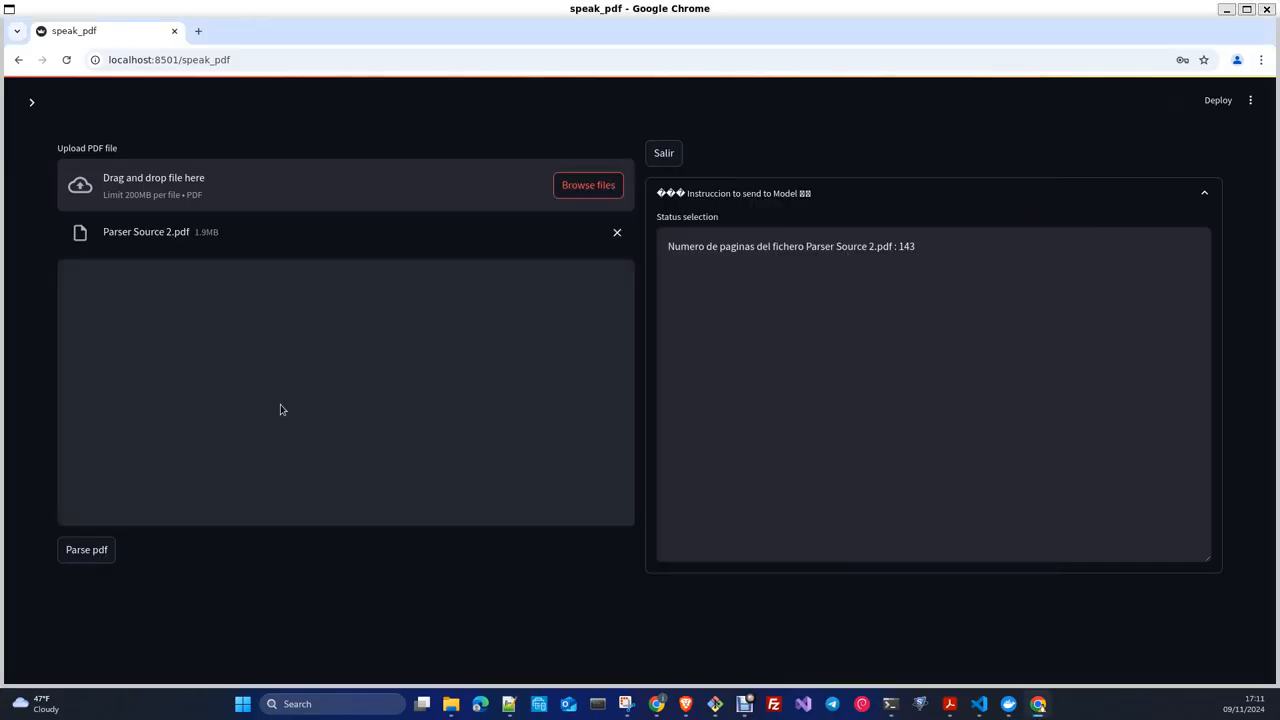
left_click(86, 548)
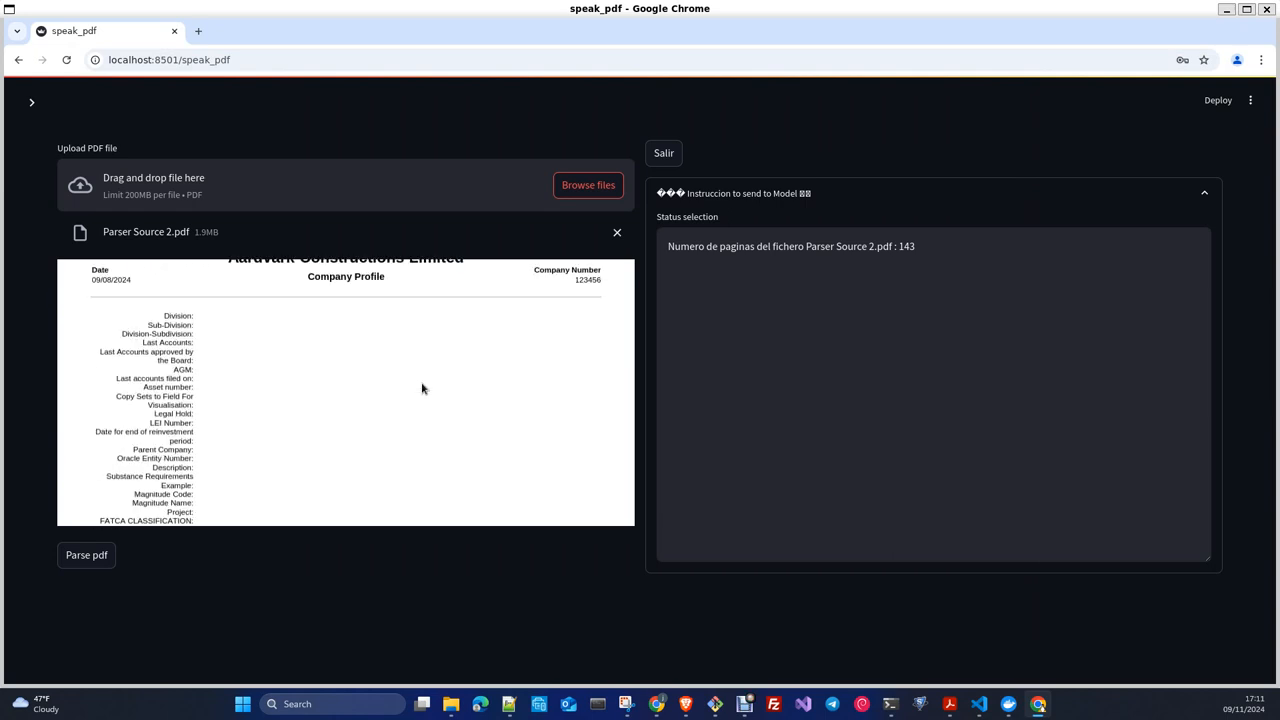
mouse_move(256, 416)
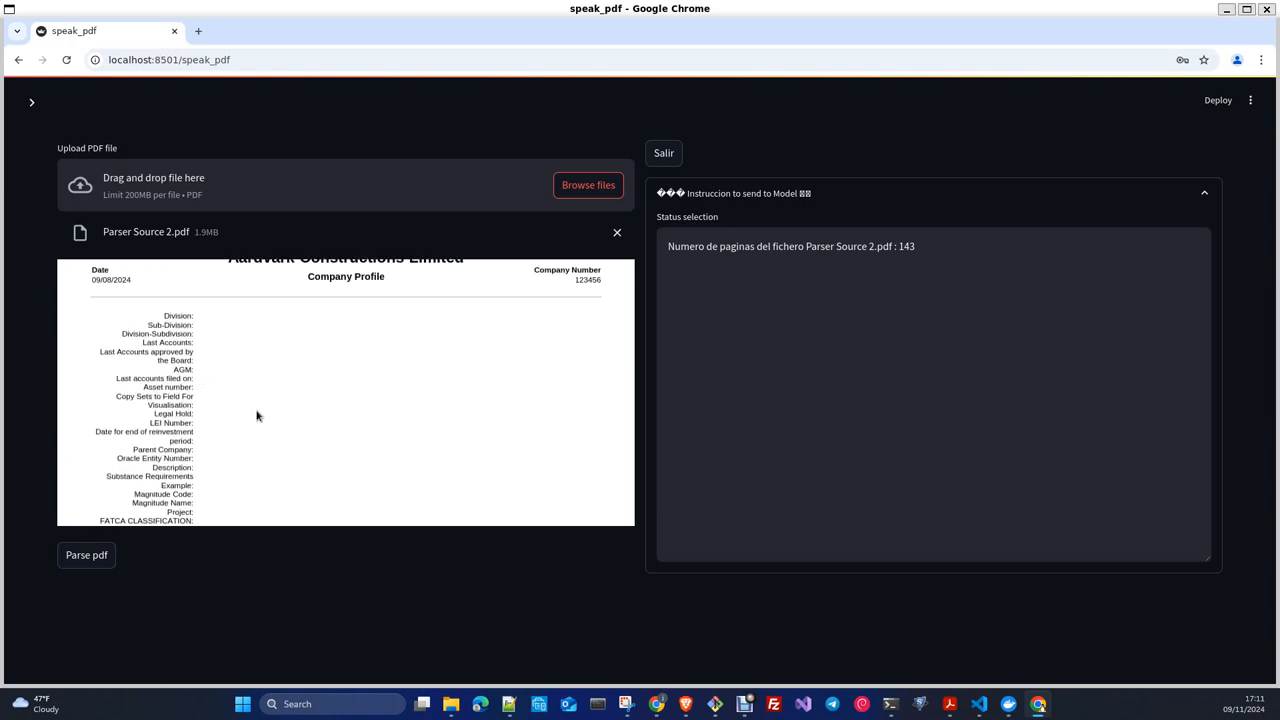
mouse_move(340, 400)
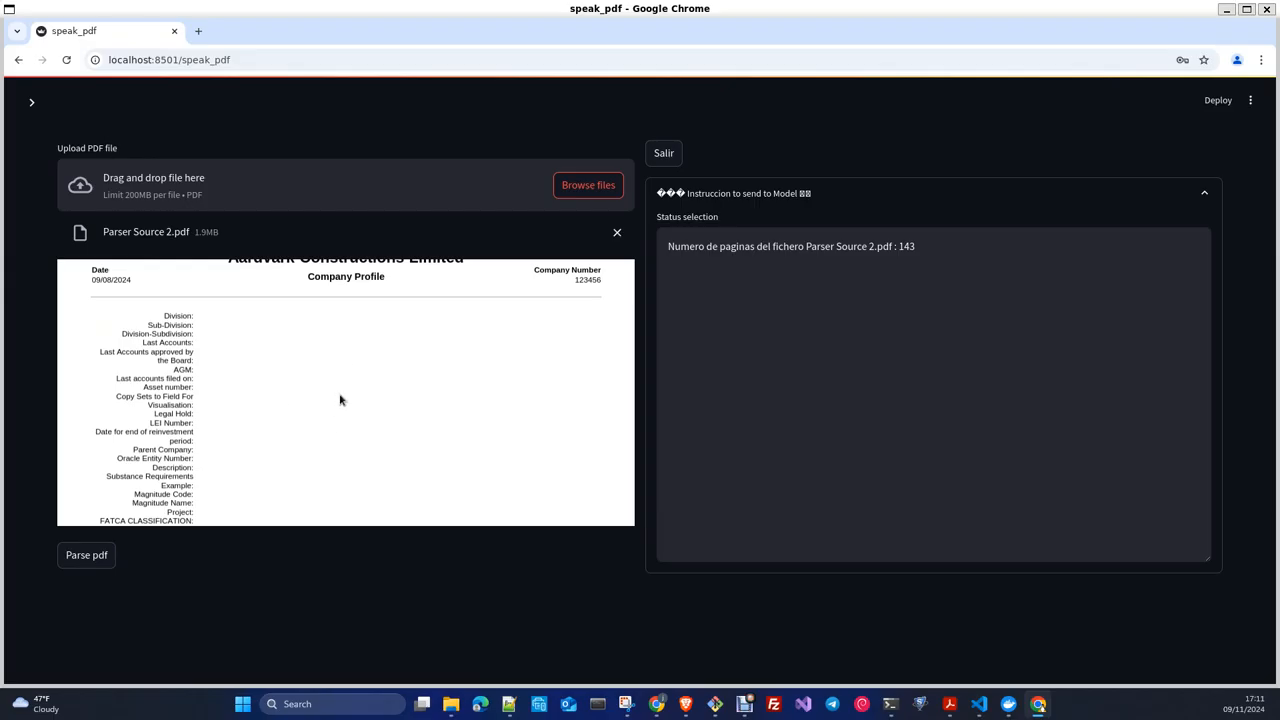
scroll("down", 3)
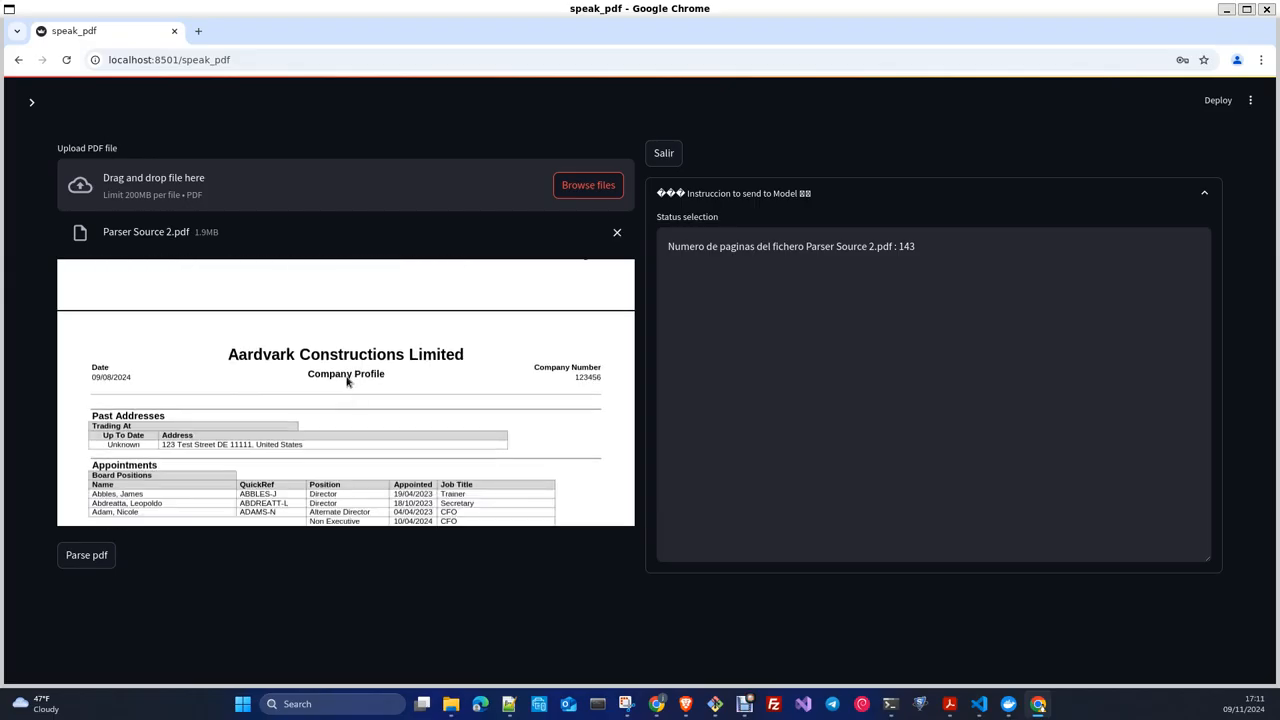
scroll("down", 3)
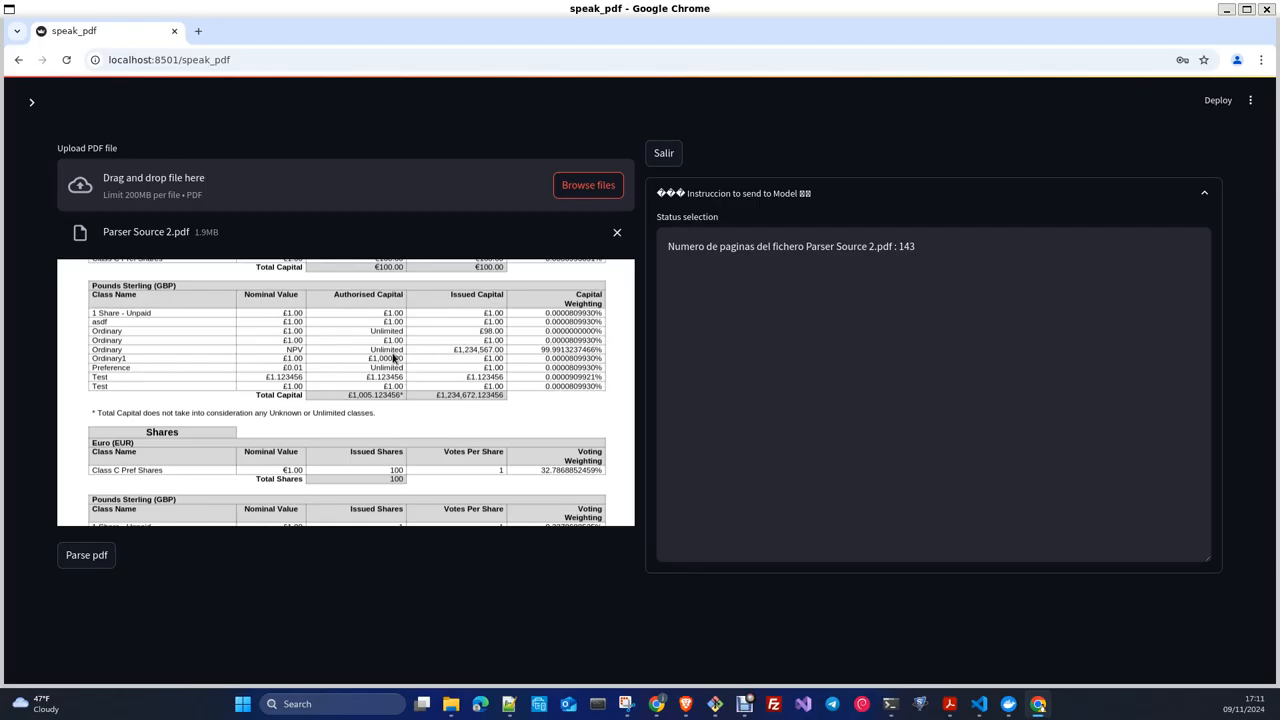
mouse_move(364, 292)
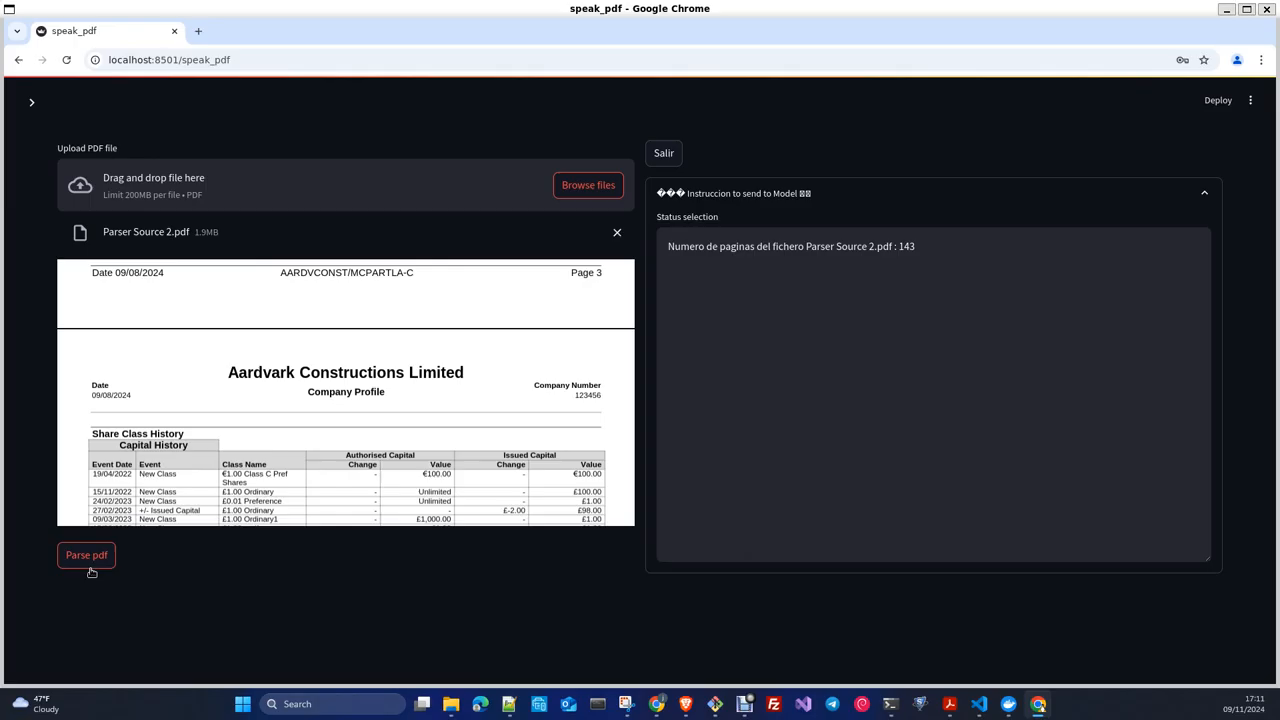
Parse the uploaded company PDF so the query box appears.
left_click(86, 556)
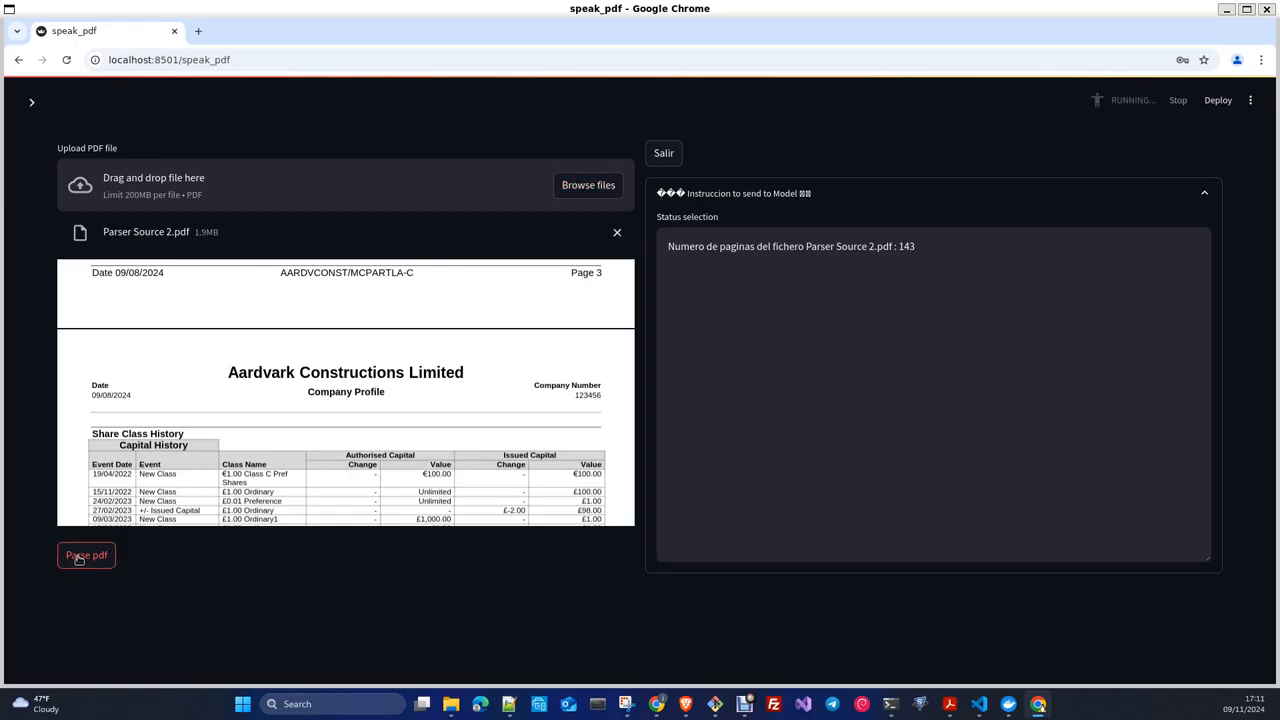
left_click(86, 556)
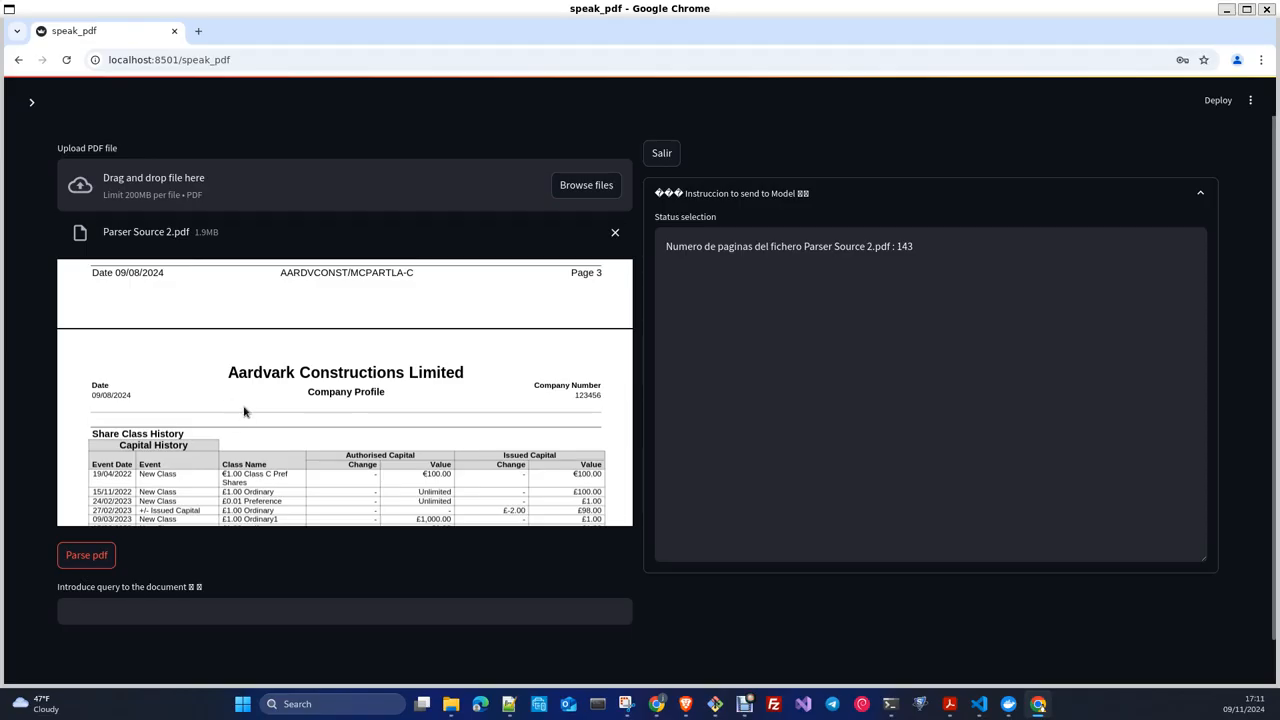
mouse_move(262, 444)
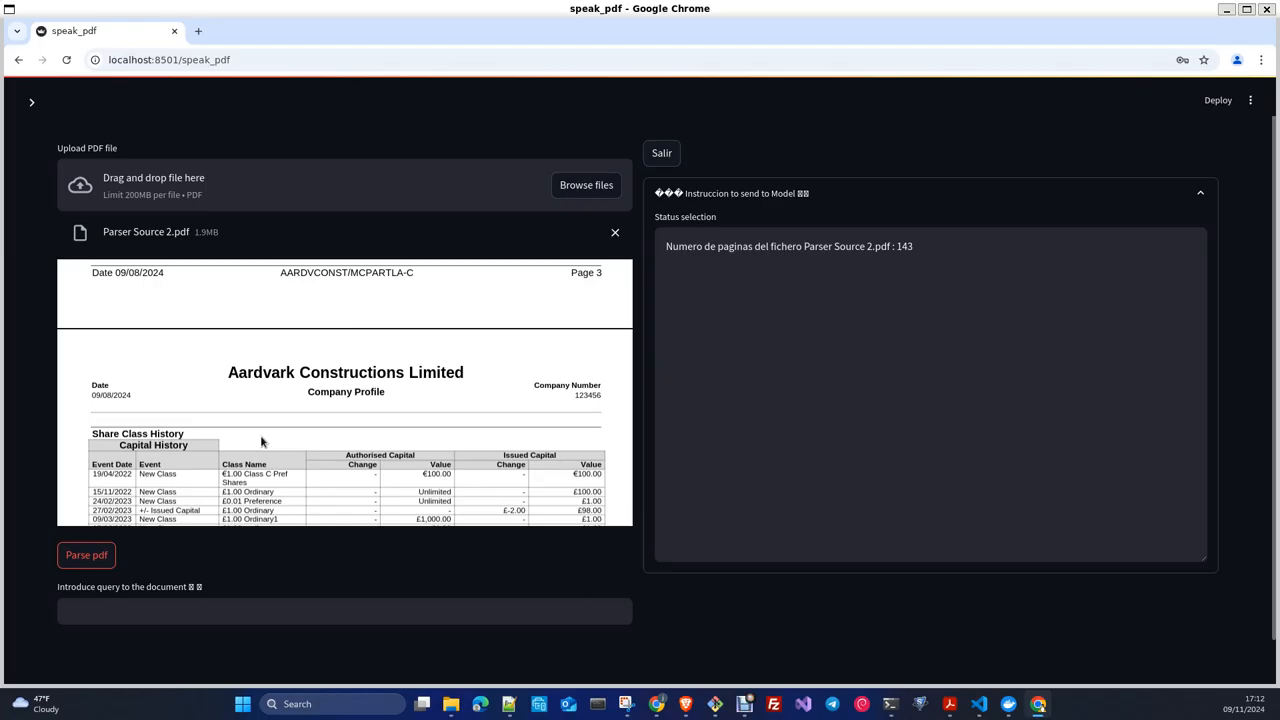
mouse_move(556, 664)
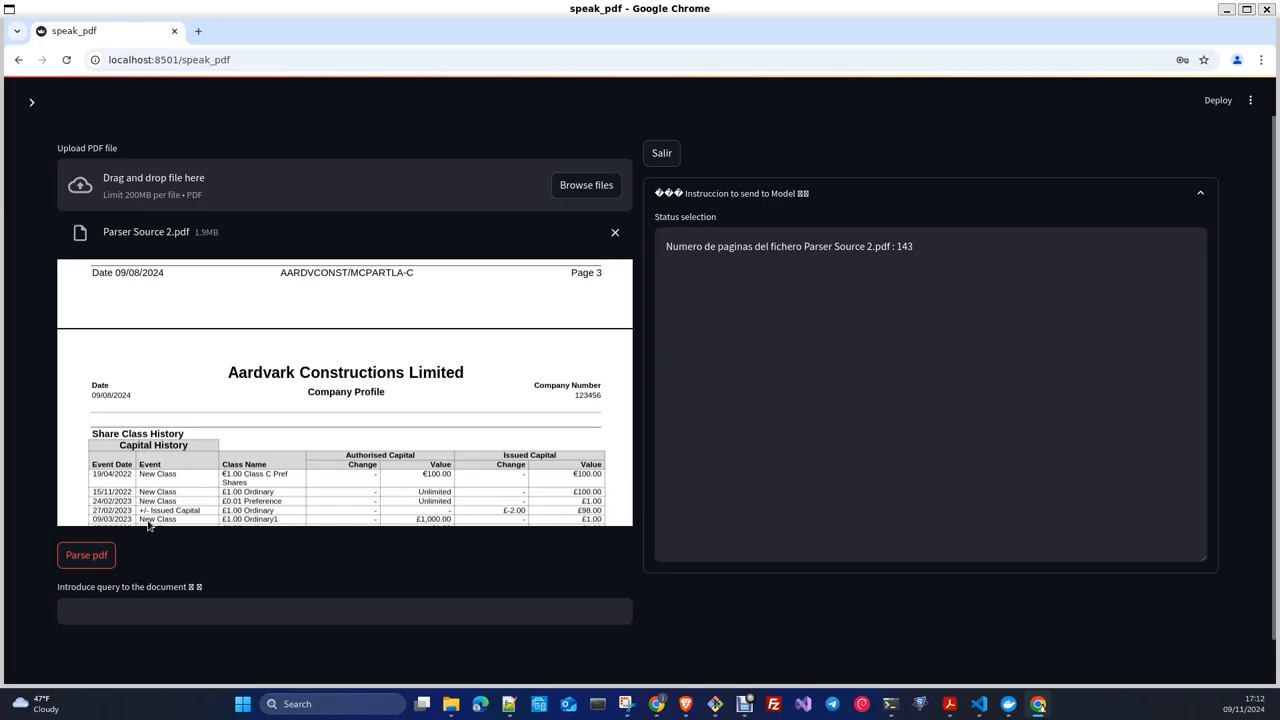
mouse_move(196, 564)
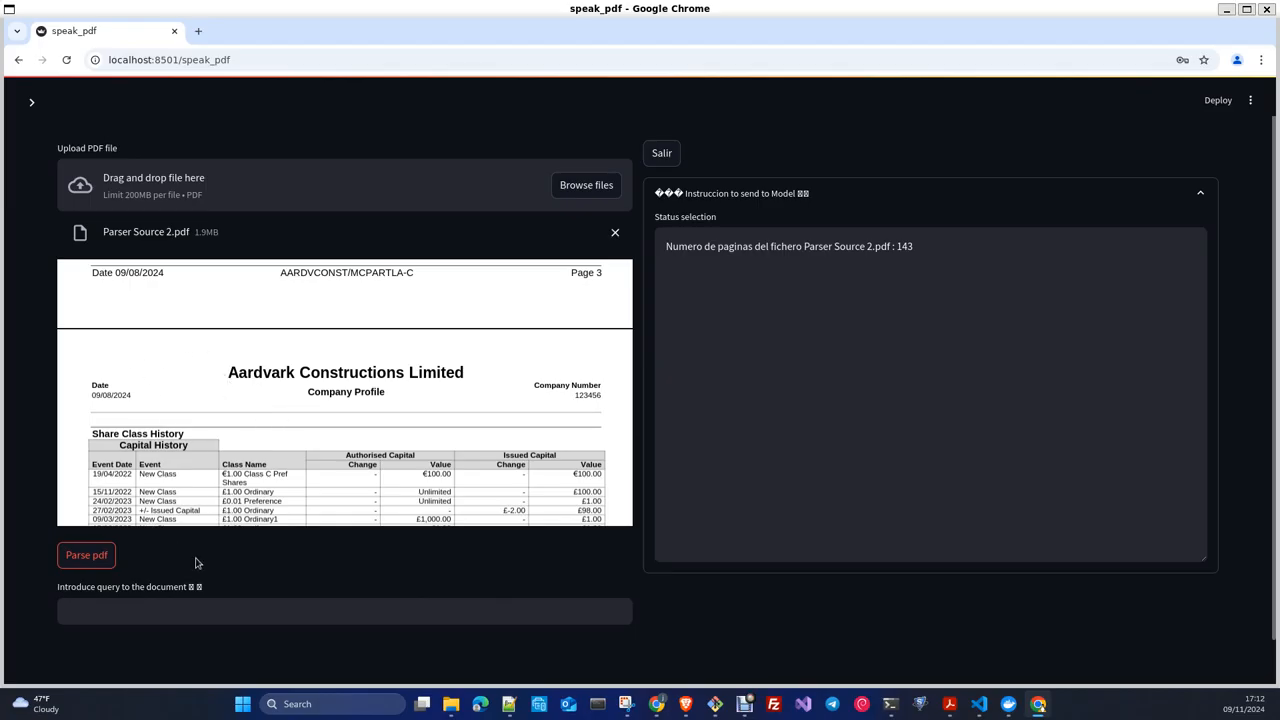
mouse_move(188, 568)
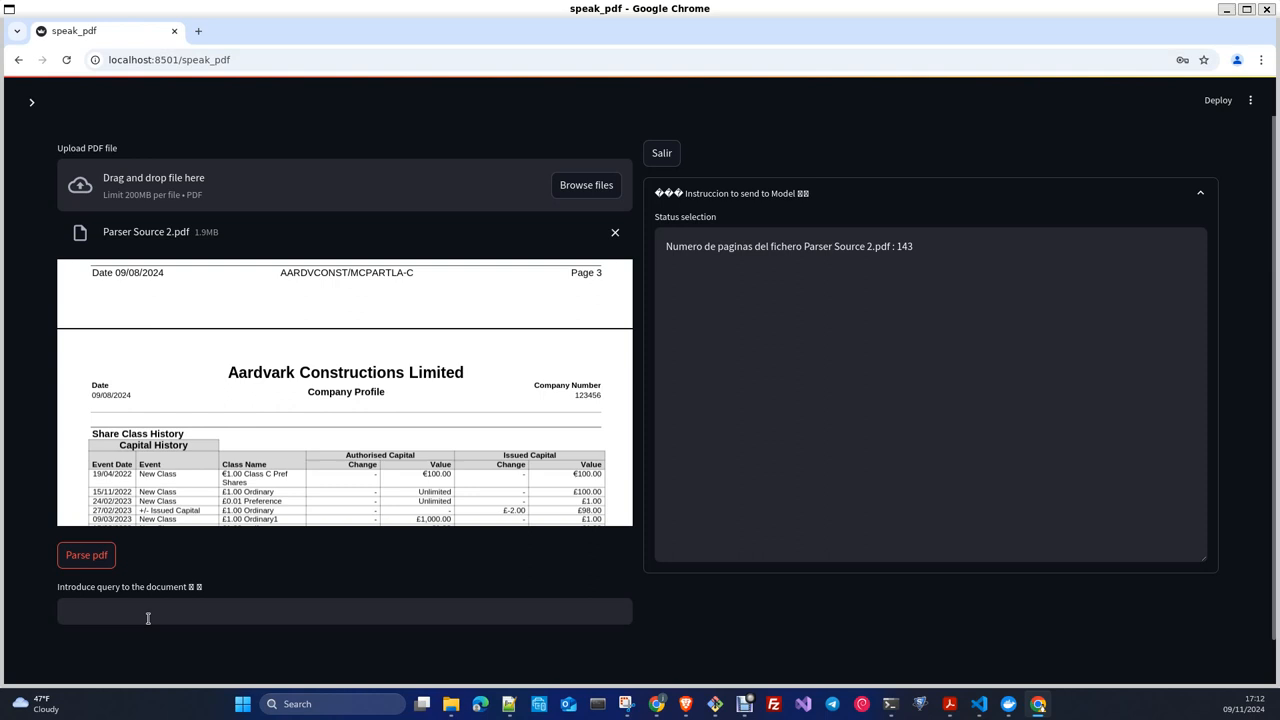
mouse_move(130, 604)
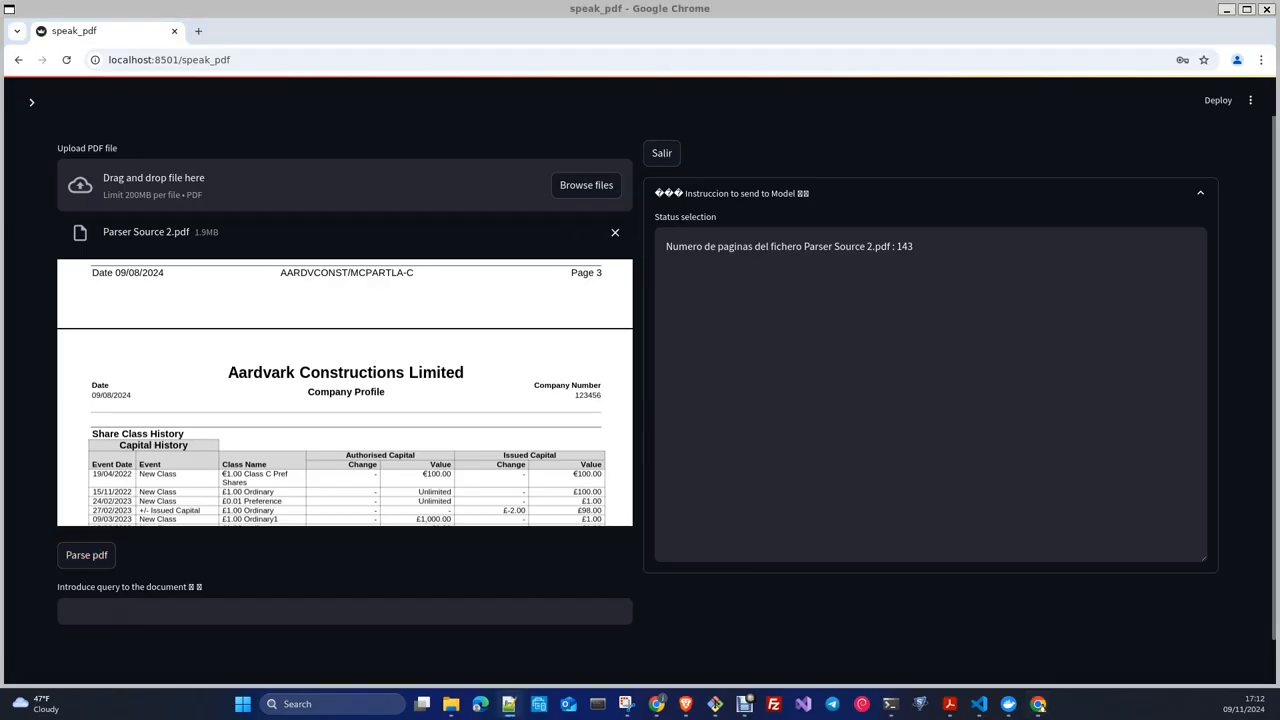
mouse_move(108, 684)
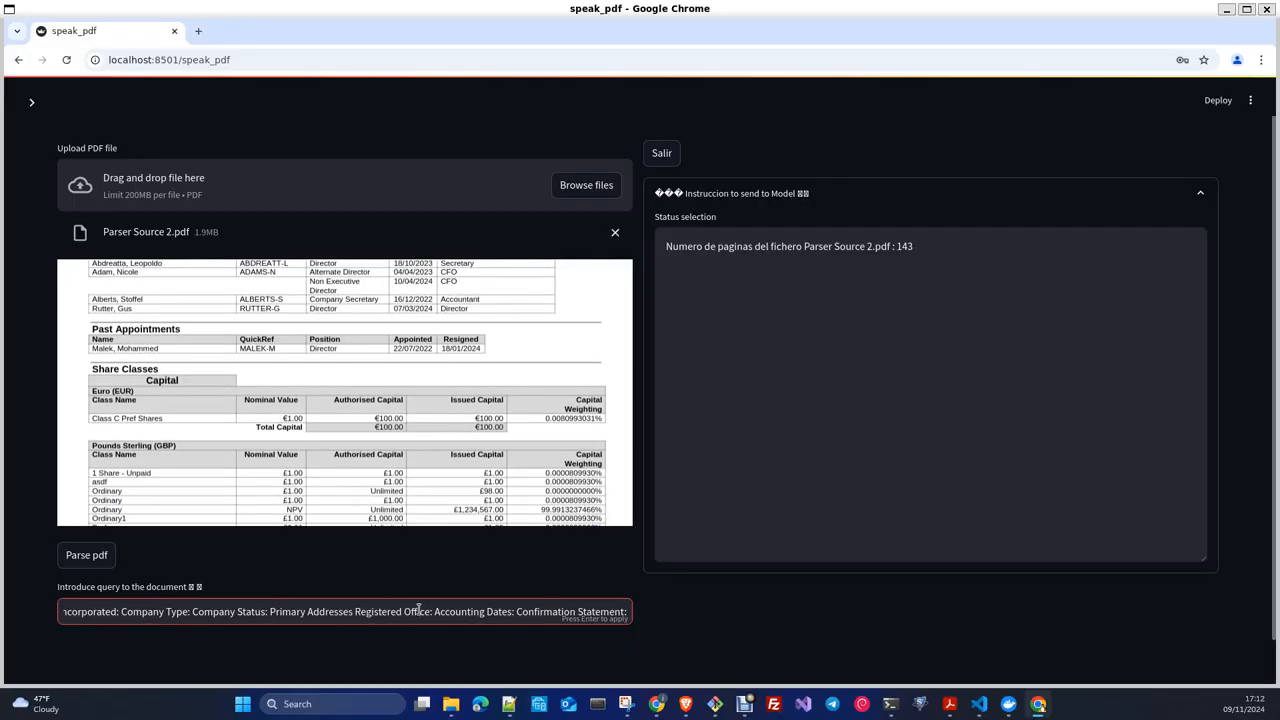
Submit the main-details query and read Aardvark Constructions' name, number, status, office and dates.
key("enter")
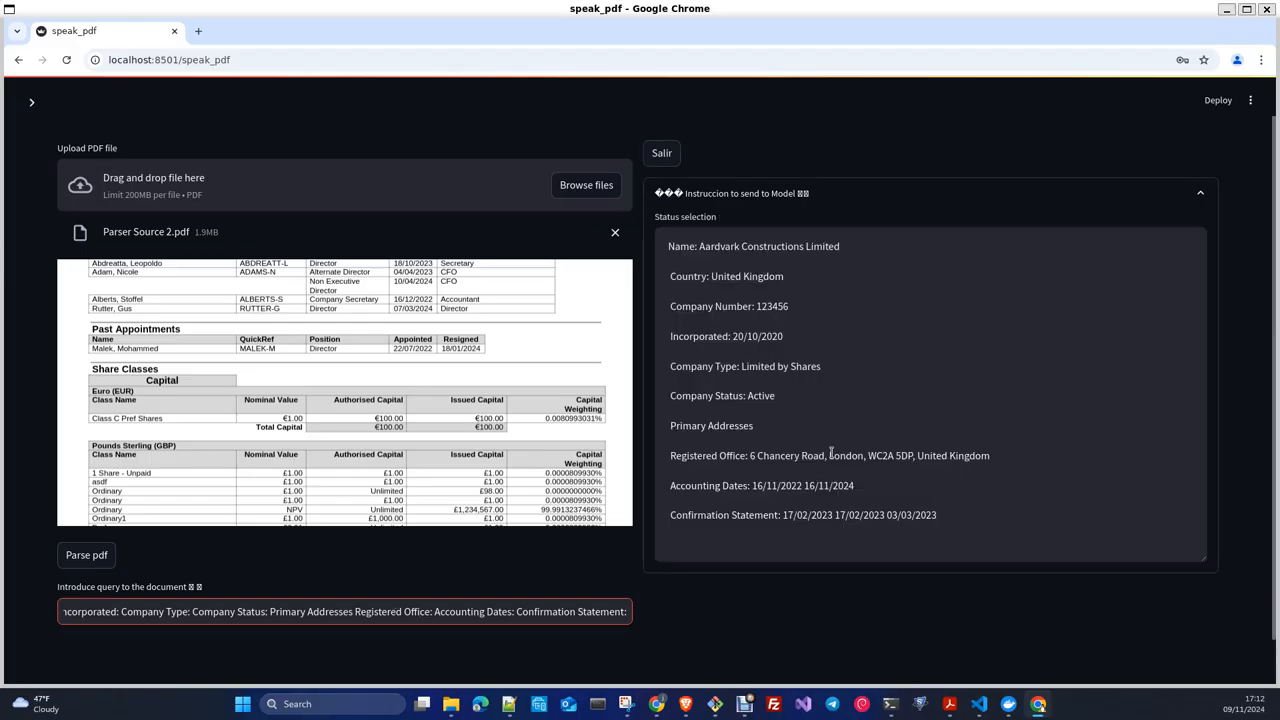
mouse_move(632, 450)
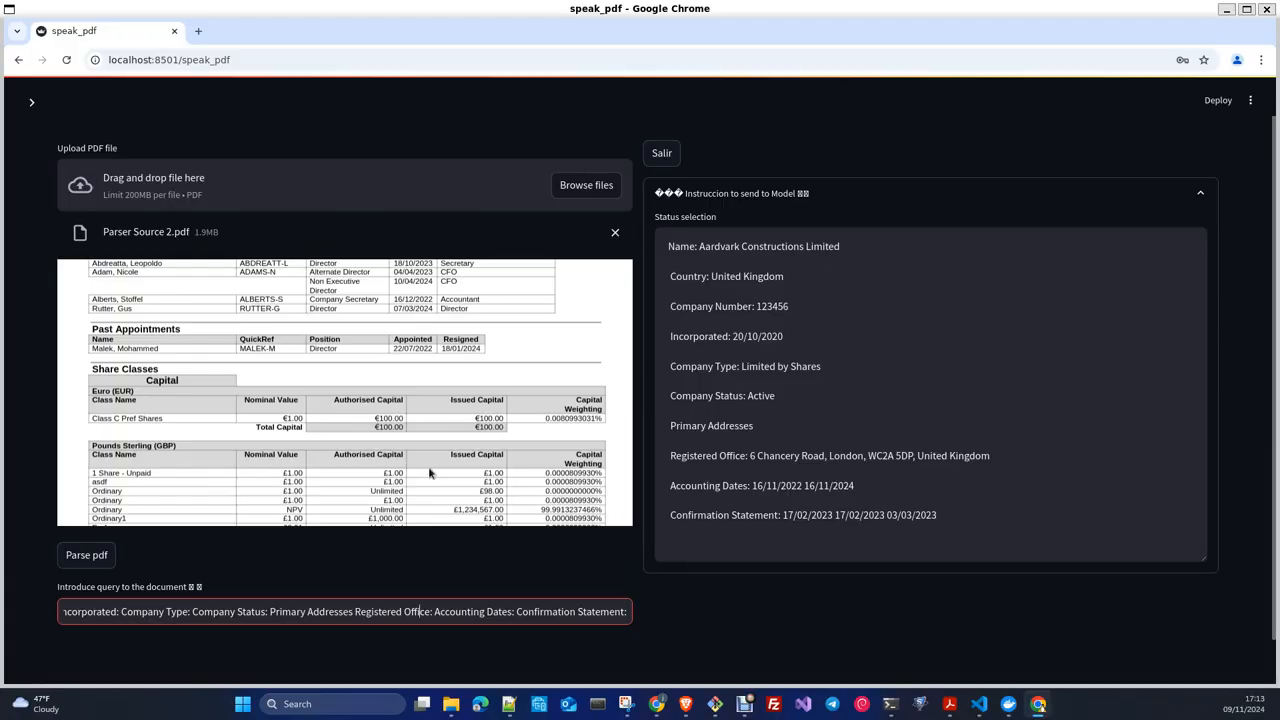
scroll("down", 3)
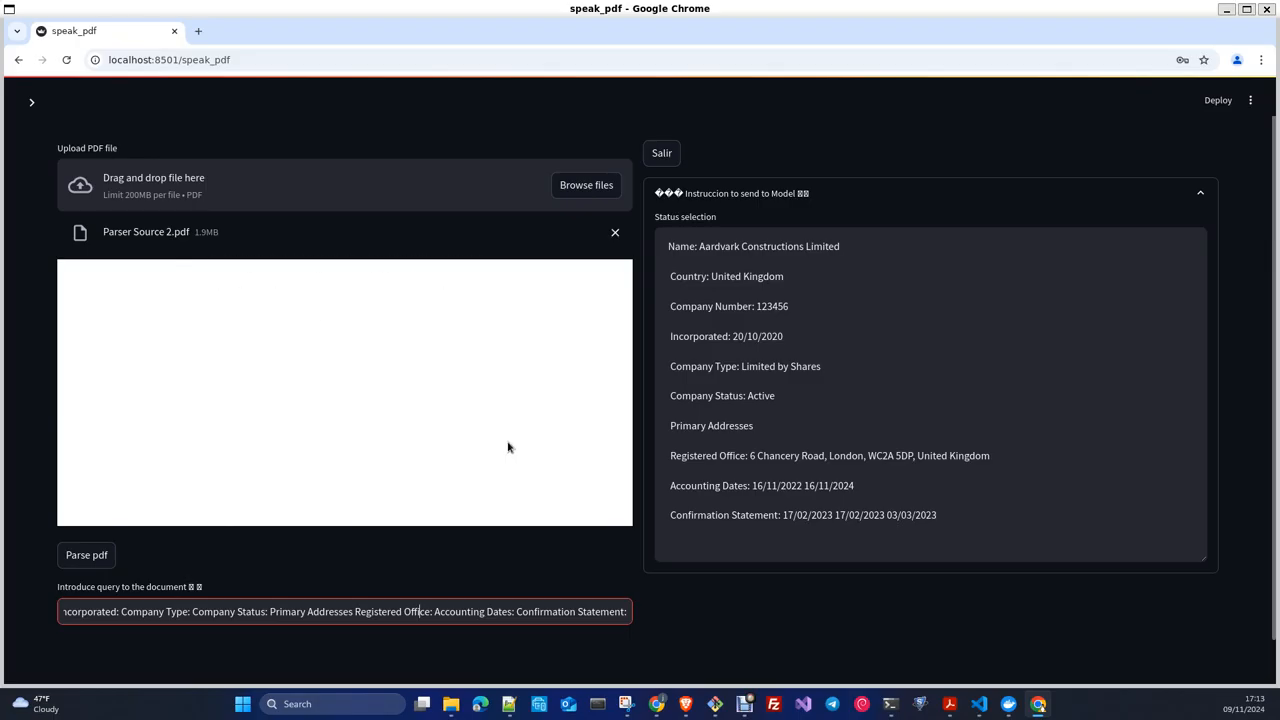
left_click(86, 556)
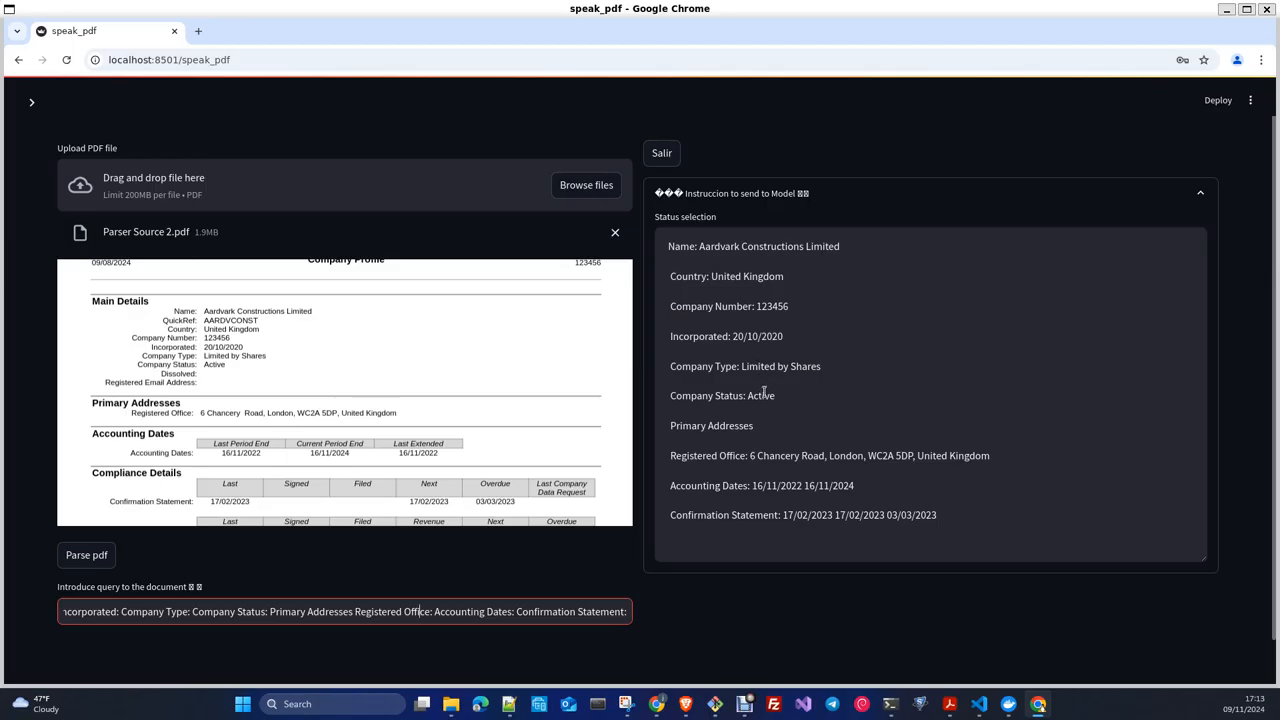
mouse_move(260, 468)
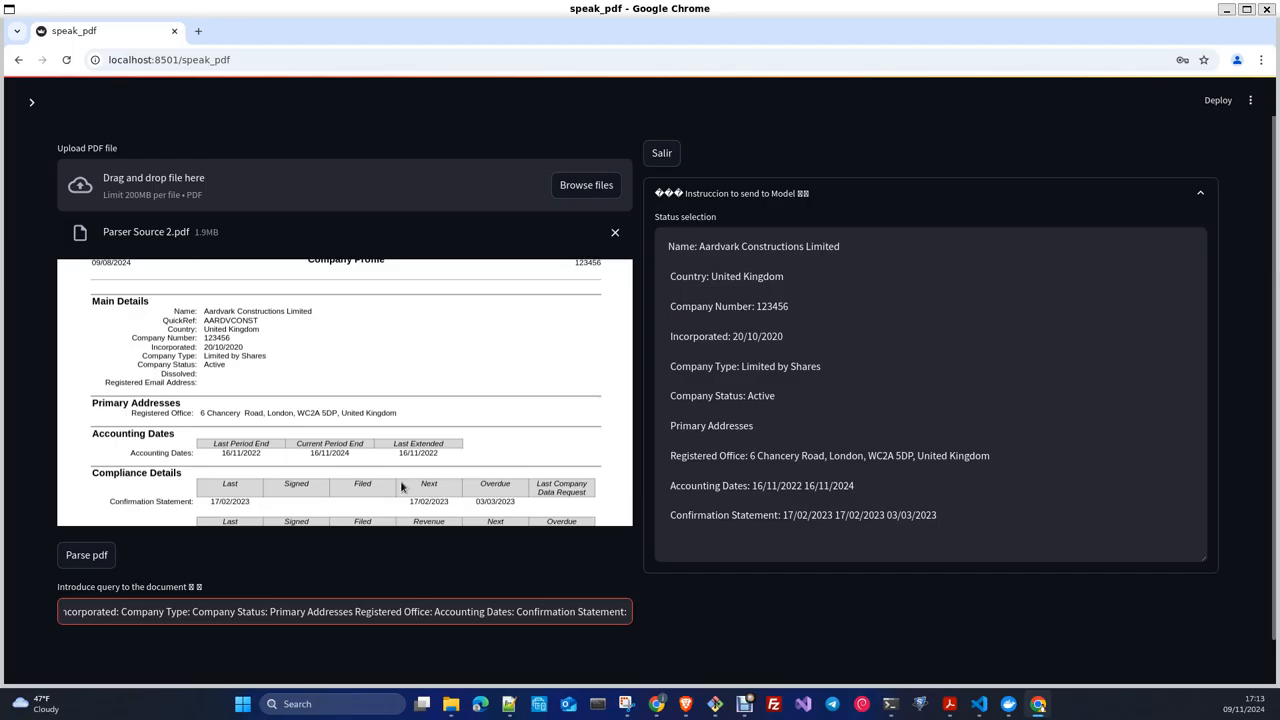
scroll("down", 3)
type("From Management Details extract: Managed By: Managed By Email:")
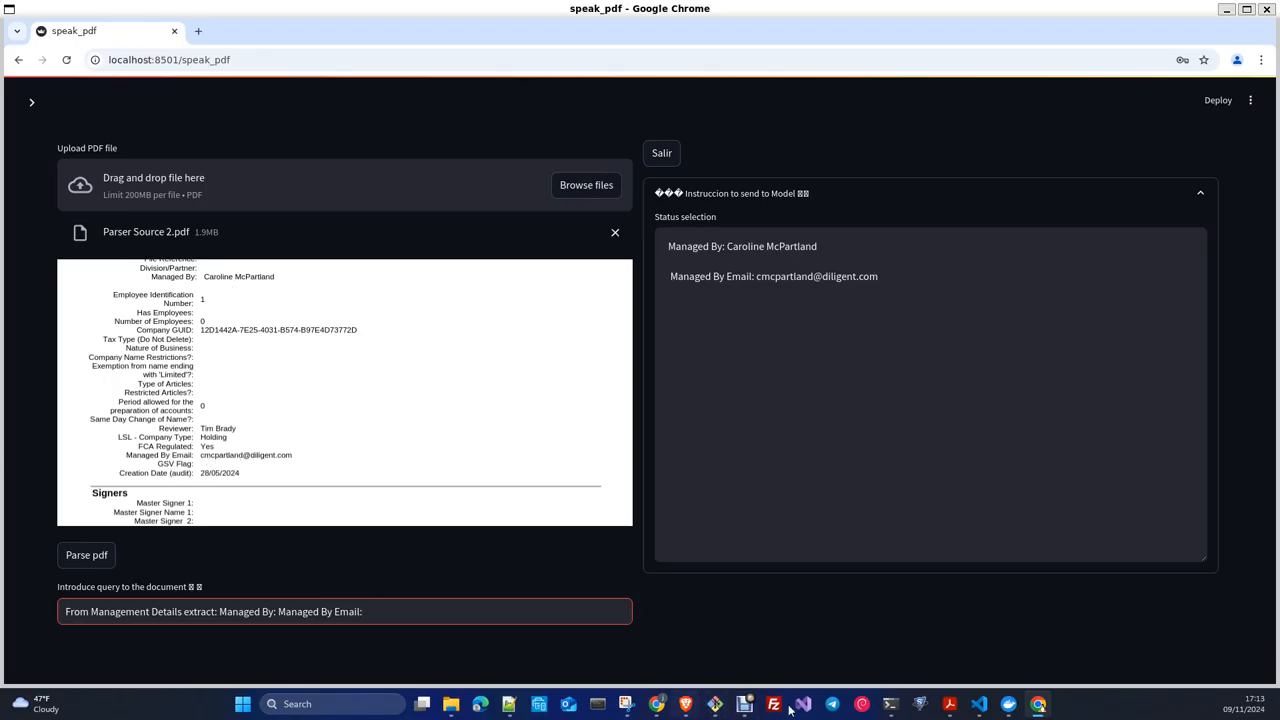
mouse_move(670, 704)
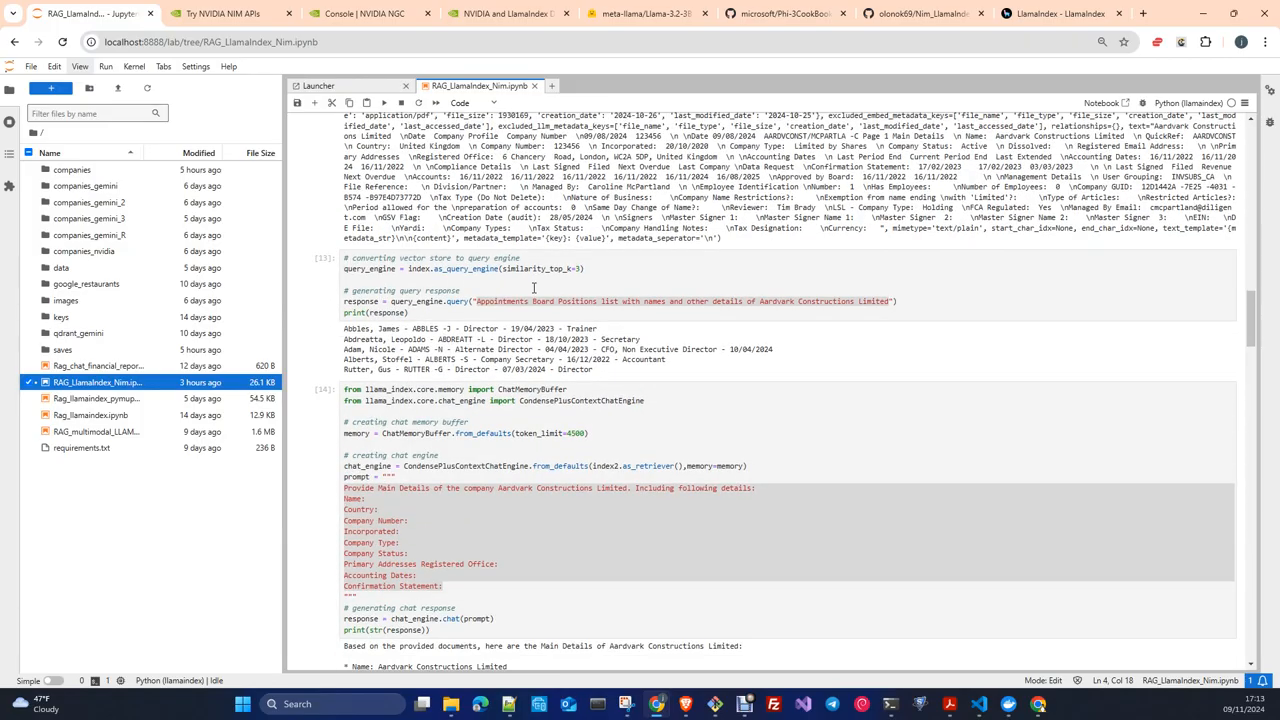
Scroll the notebook's query engine and chat engine cells before returning to speak_pdf.
scroll("down", 3)
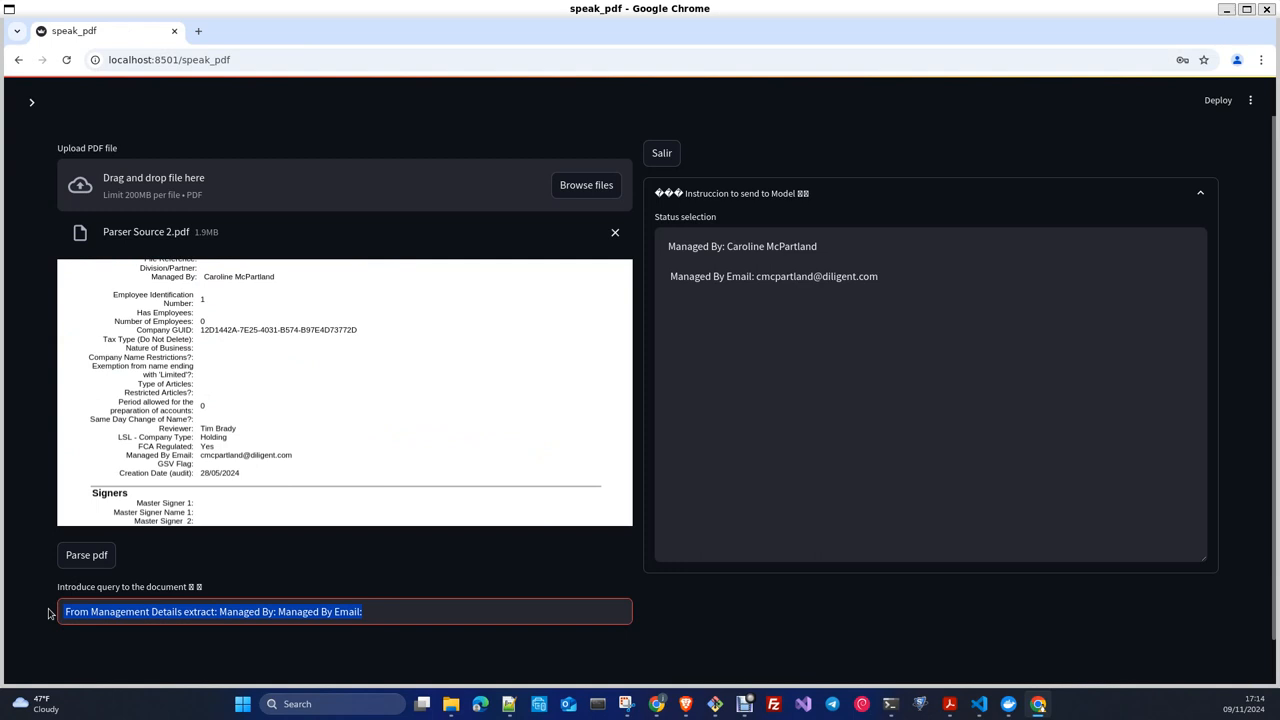
Ask 'Past Names of the Company with their period' and read the Diligent Holdings PLC date ranges.
type("Past Names of the Company with their period")
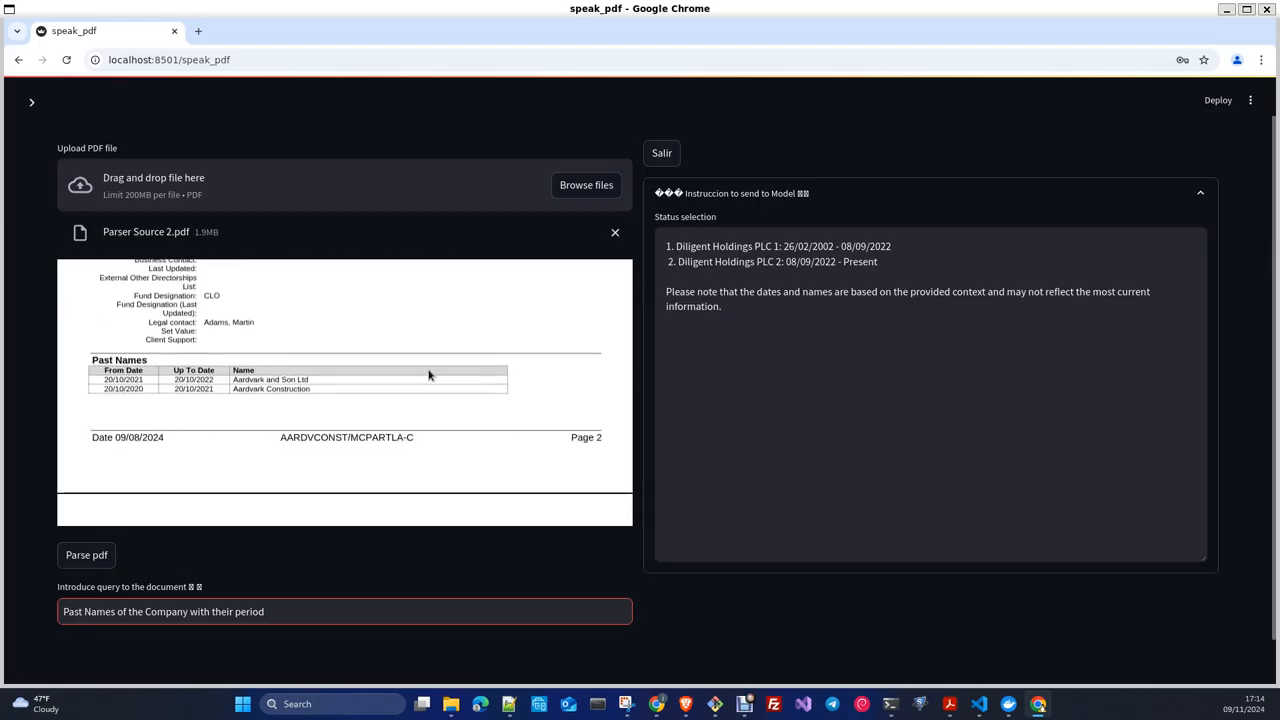
scroll("down", 3)
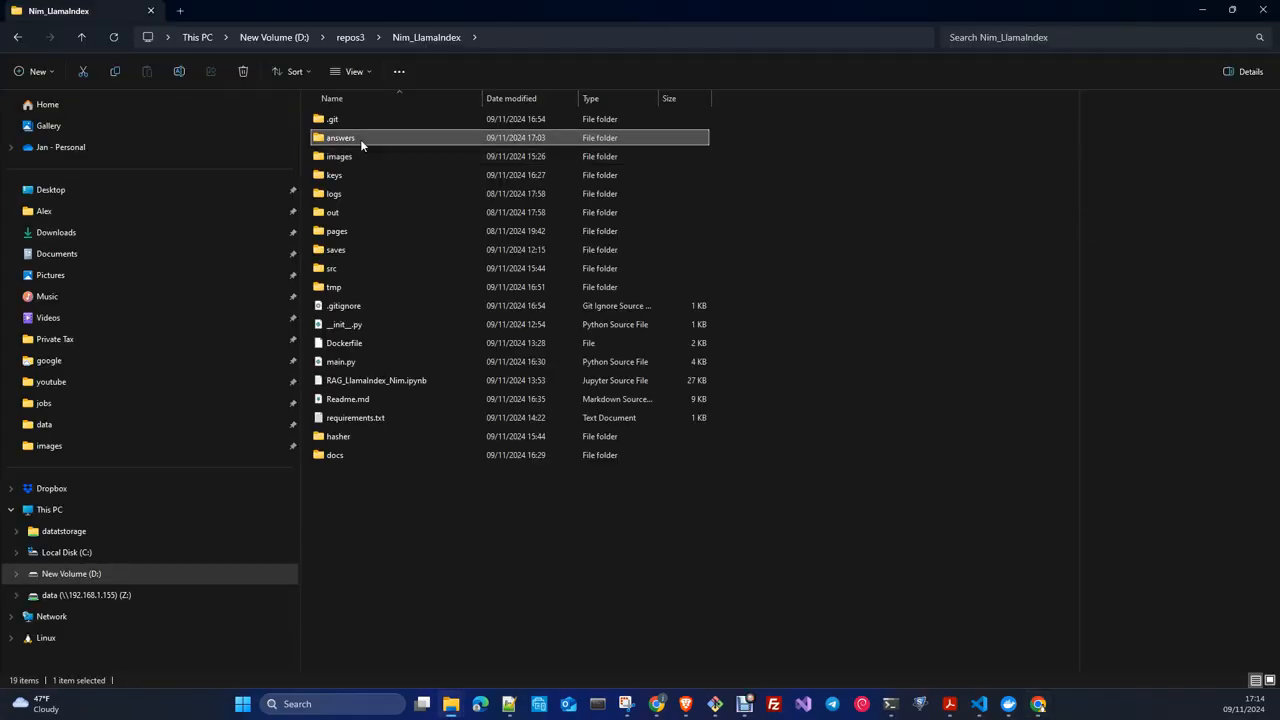
Open the answers folder, view the newest history .txt in Notepad, then close it.
double_click(340, 136)
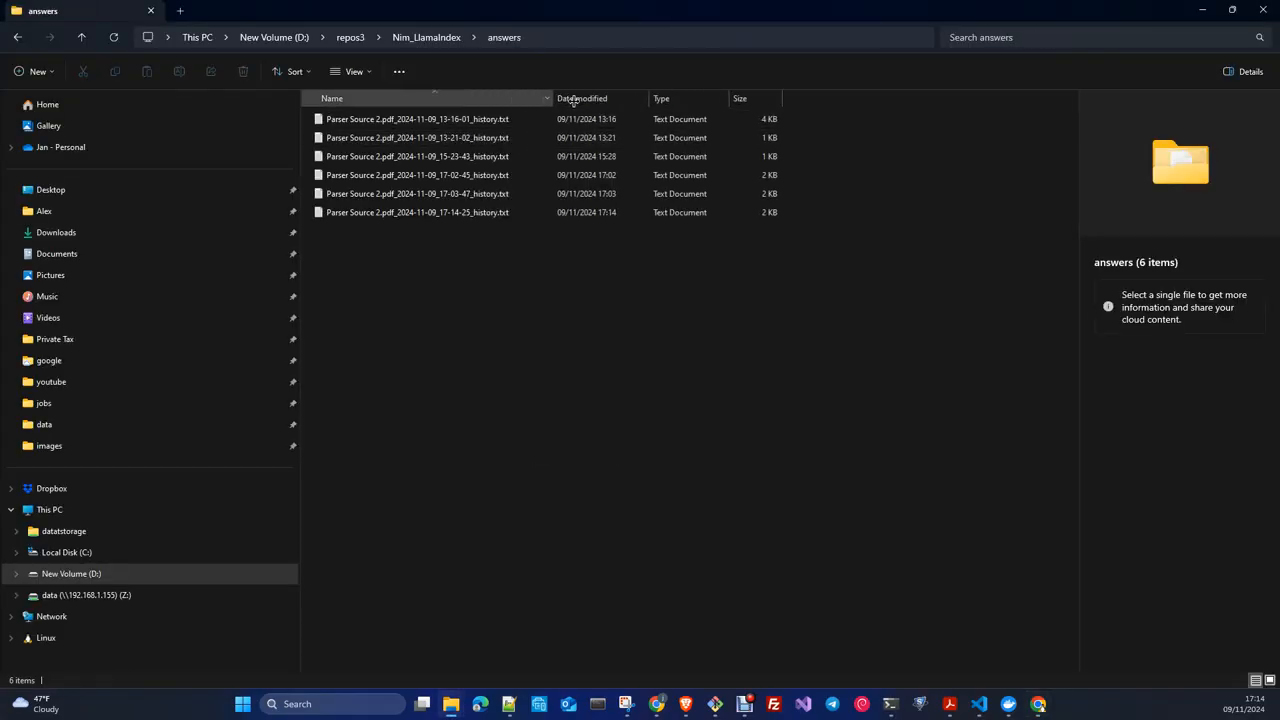
left_click(416, 212)
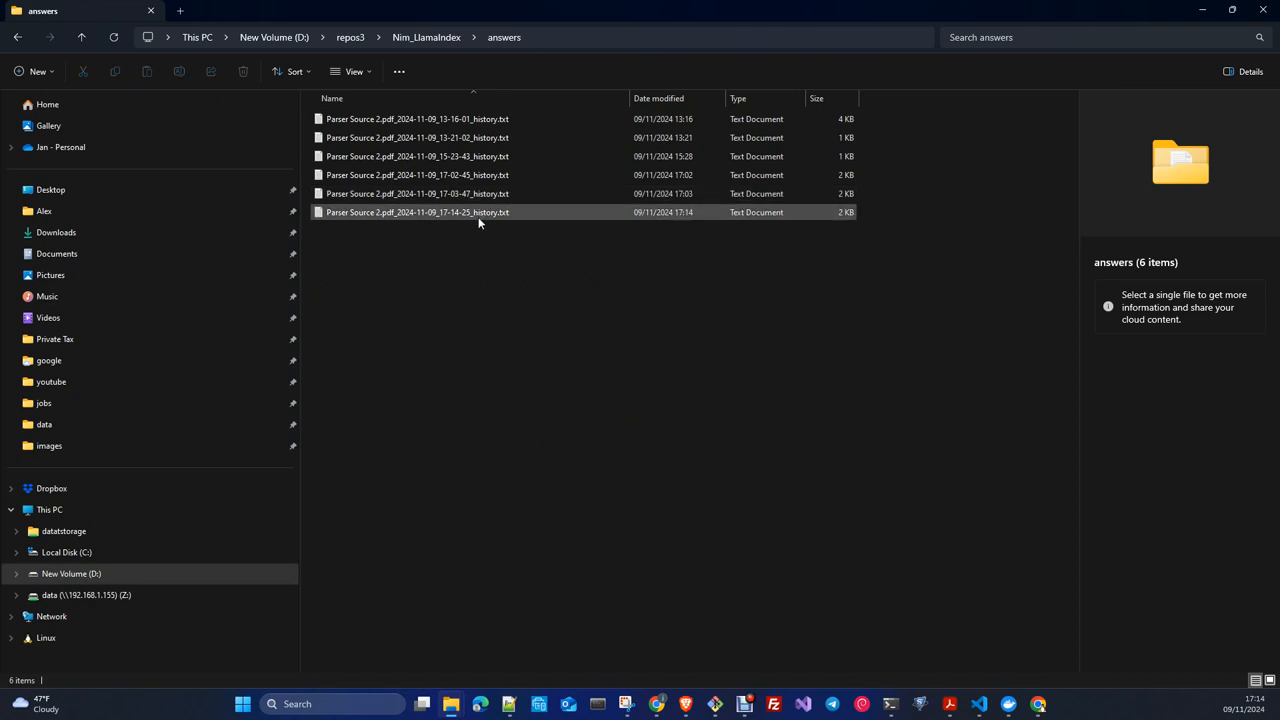
left_click(416, 212)
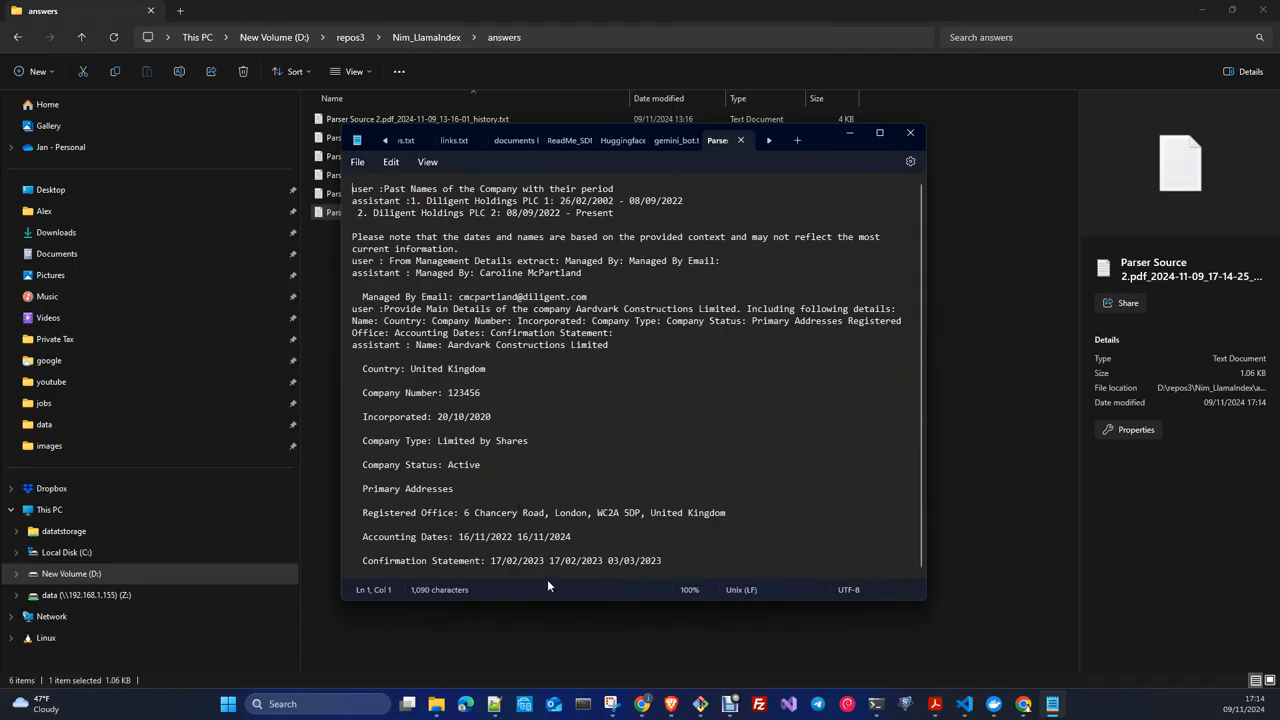
left_click(908, 132)
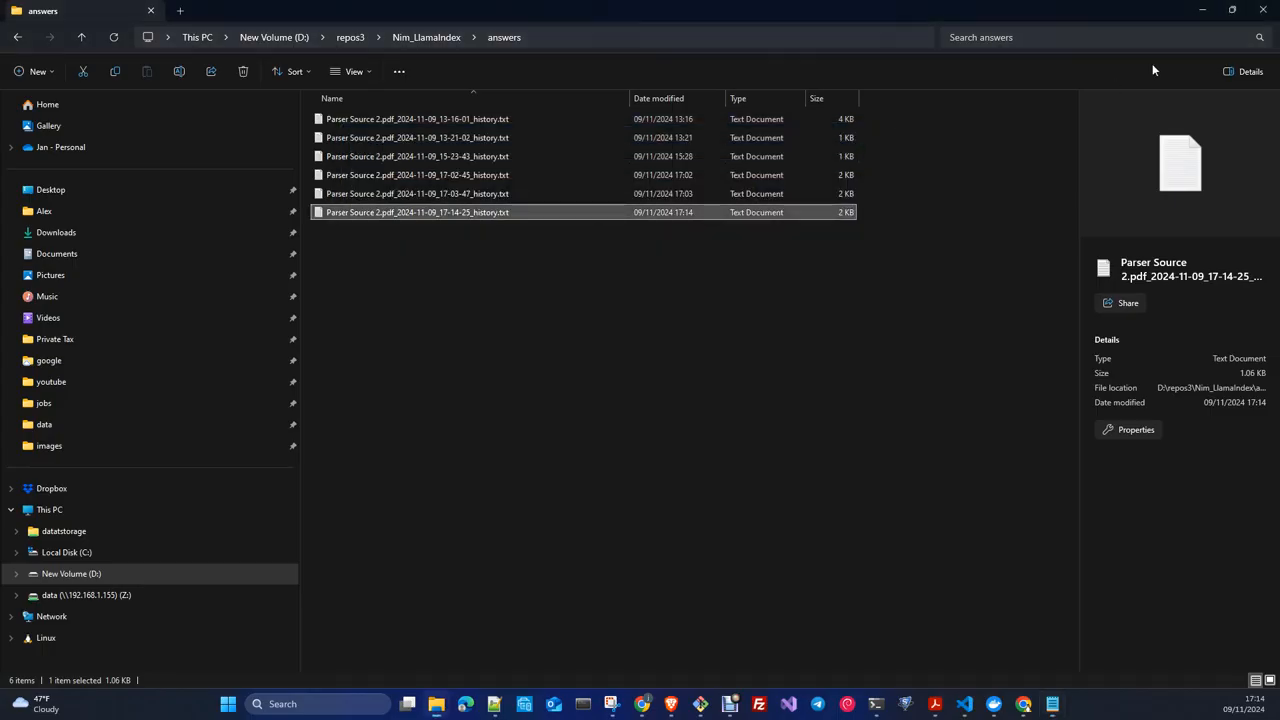